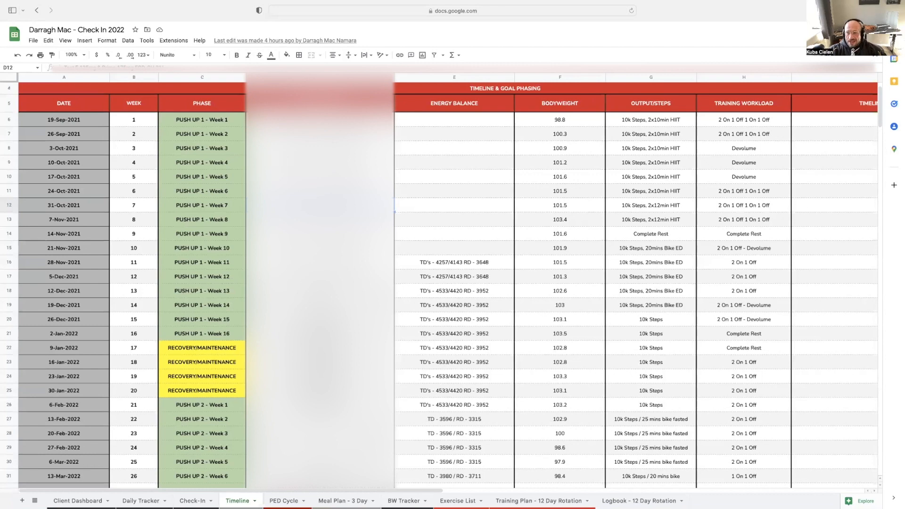
# - Scroll down and inspect the week 17–19 RECOVERY/MAINTENANCE phase entries
pyautogui.scroll(-3)
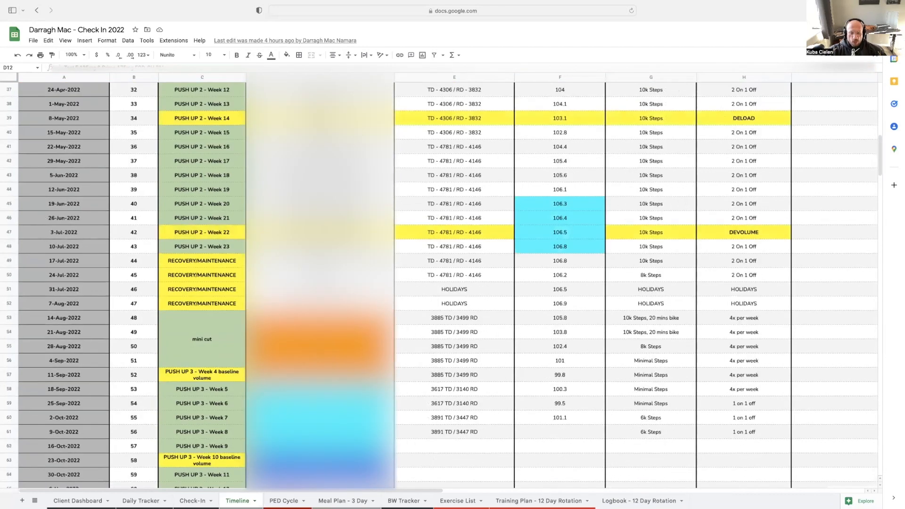
pyautogui.scroll(-3)
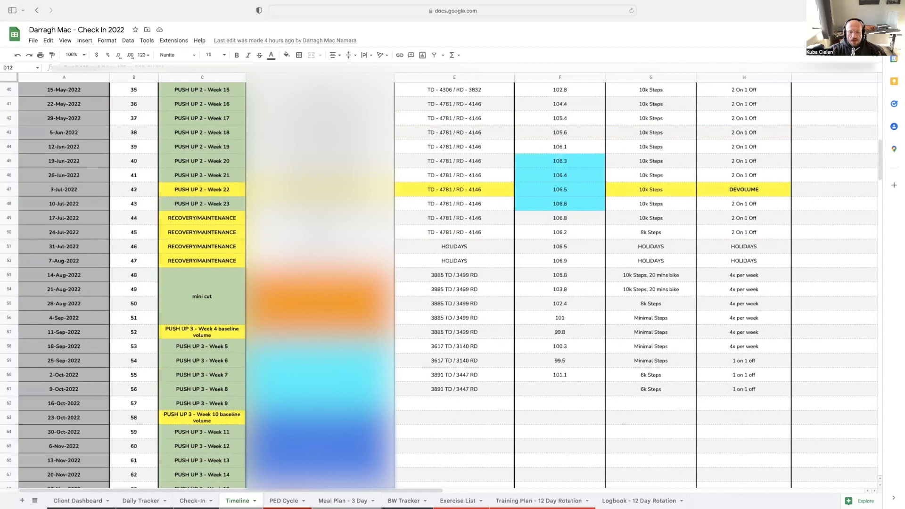
pyautogui.scroll(-3)
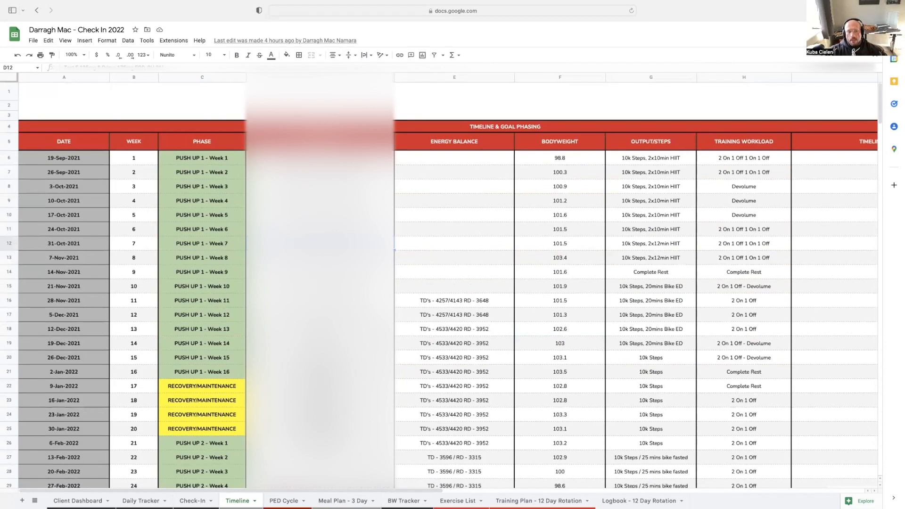
pyautogui.moveTo(223, 218)
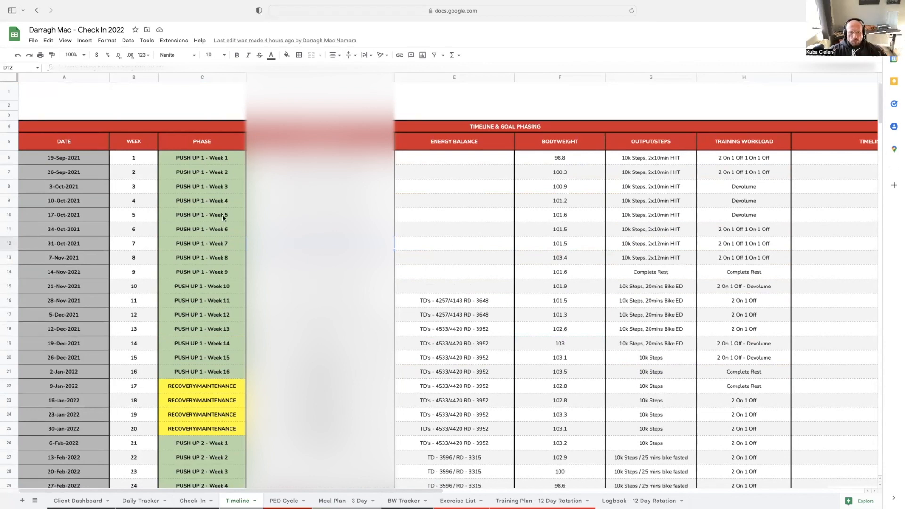
pyautogui.scroll(-3)
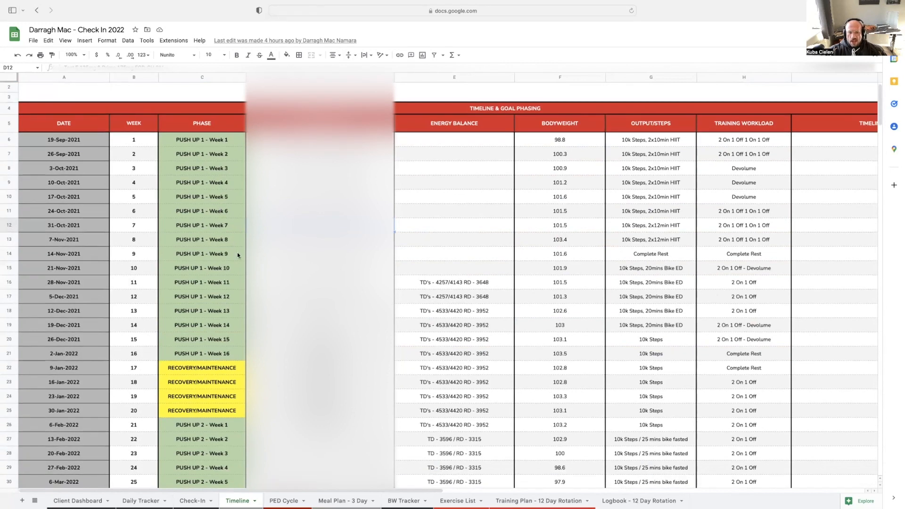
pyautogui.scroll(-3)
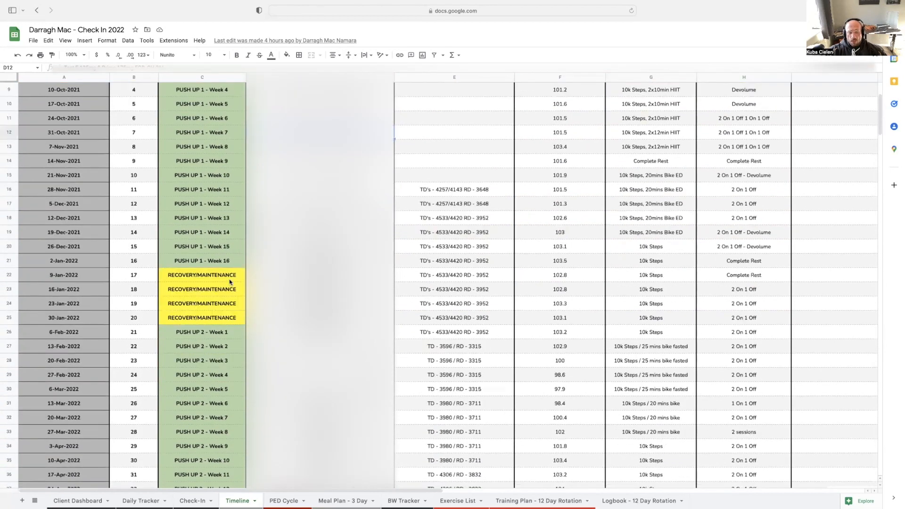
pyautogui.click(201, 289)
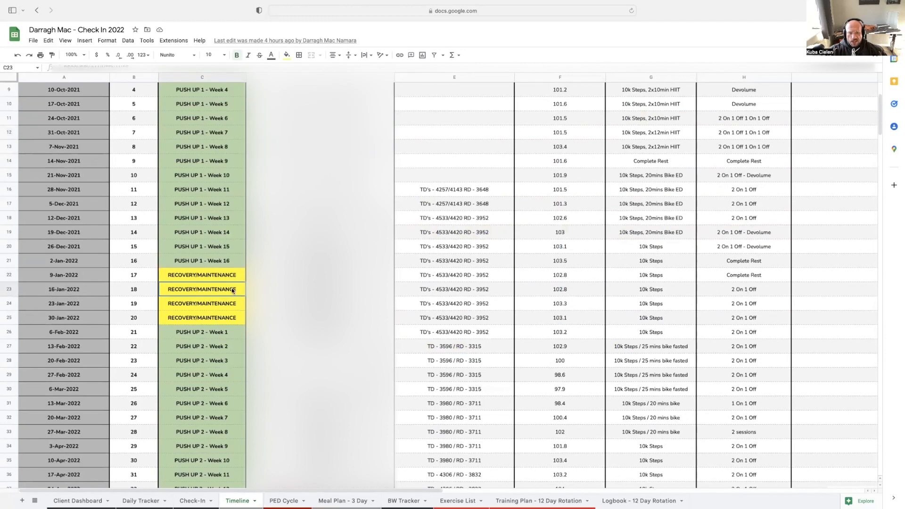
pyautogui.click(201, 303)
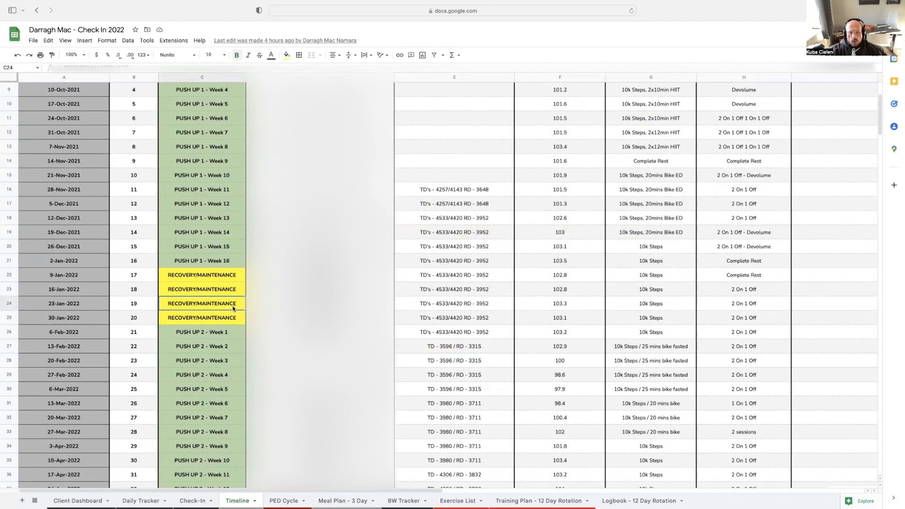
pyautogui.click(201, 274)
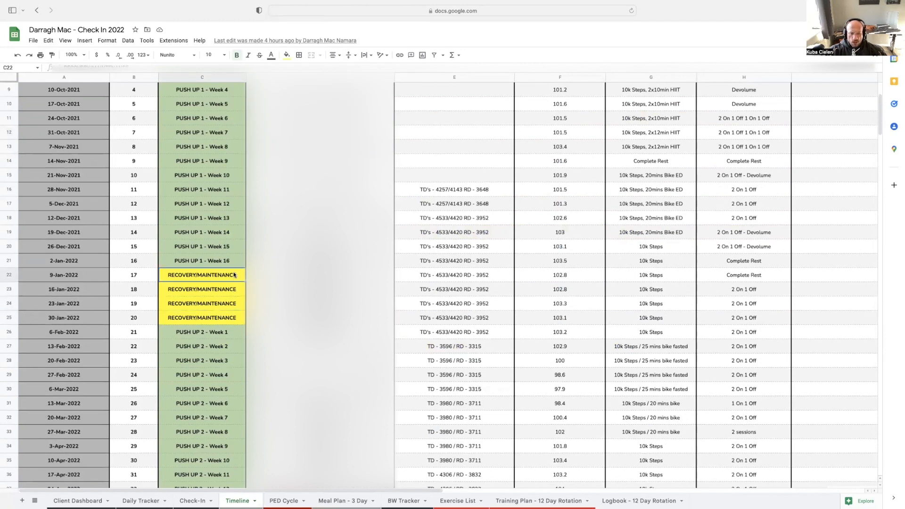
pyautogui.click(202, 303)
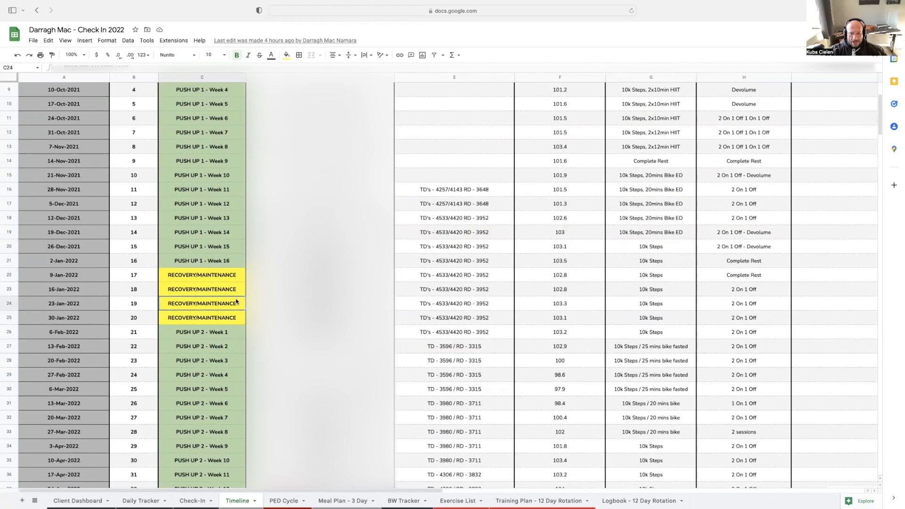
pyautogui.moveTo(532, 262)
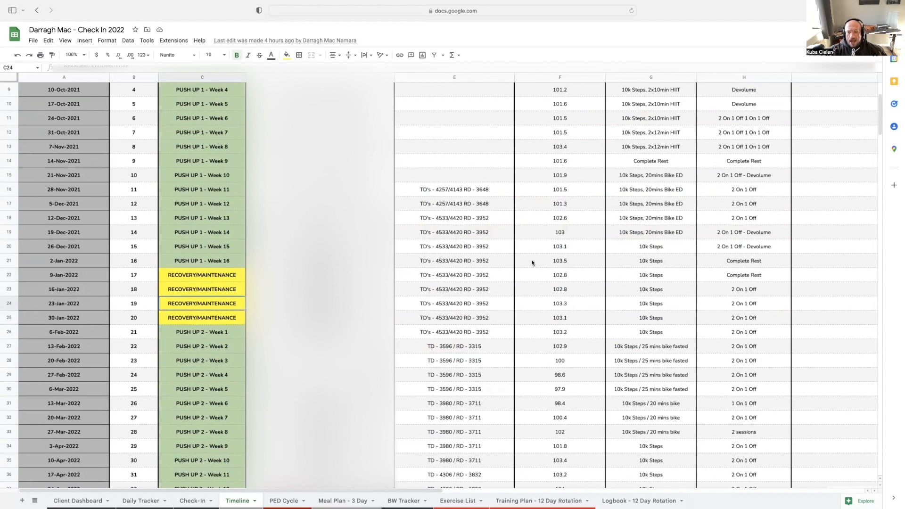
pyautogui.moveTo(436, 325)
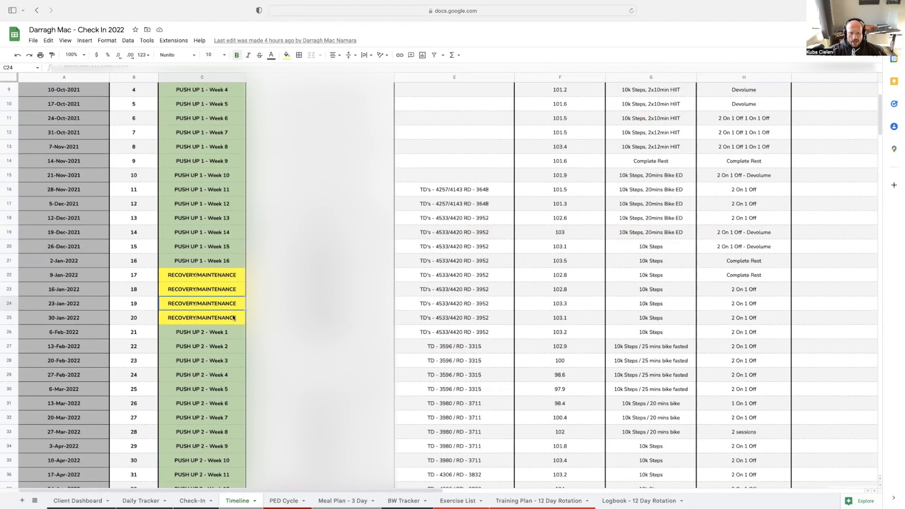
# - Review the starting bodyweight of 98.8 and the week 22 energy balance
pyautogui.scroll(-3)
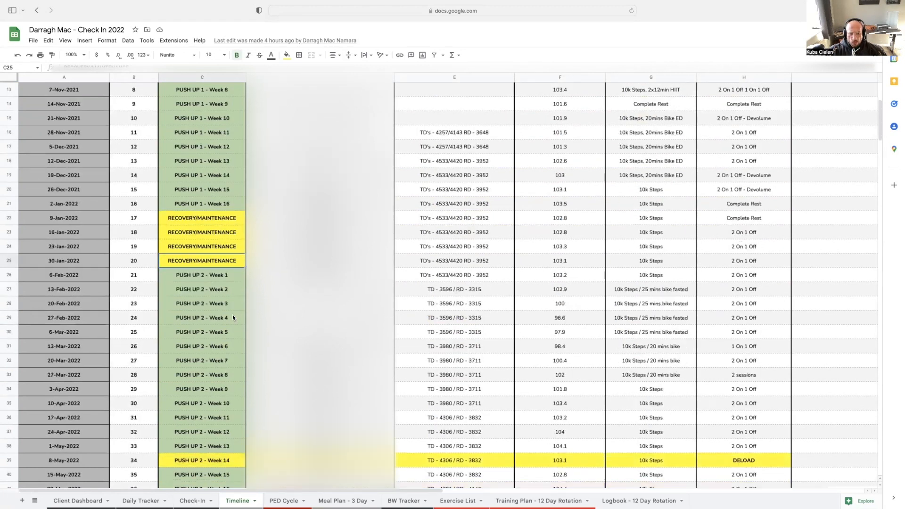
pyautogui.scroll(-3)
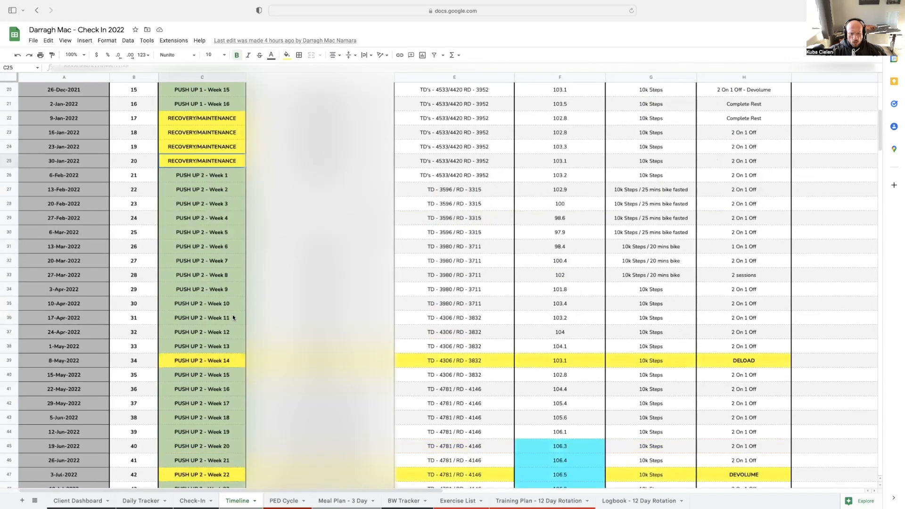
pyautogui.scroll(-3)
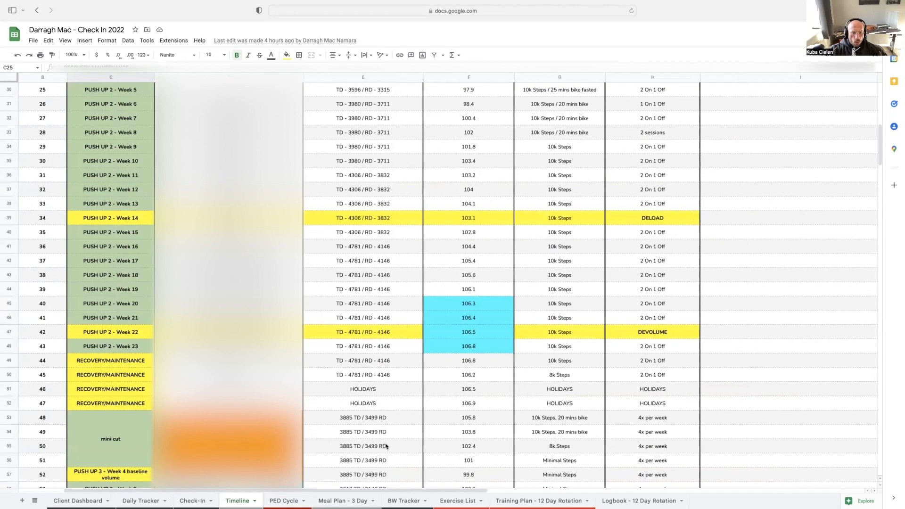
pyautogui.scroll(-3)
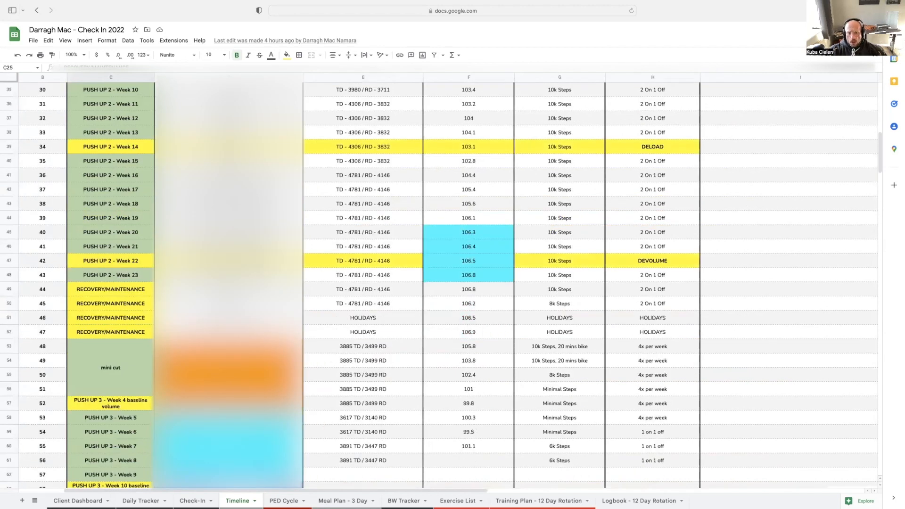
pyautogui.moveTo(417, 290)
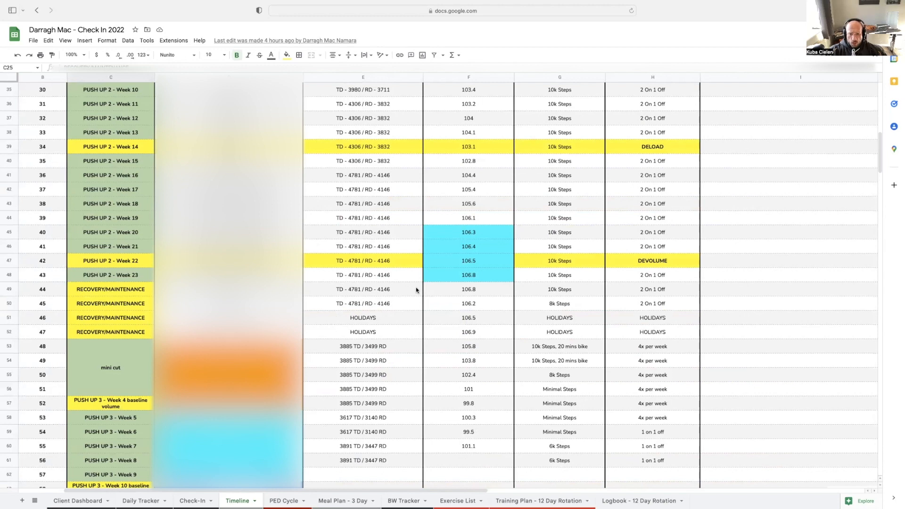
pyautogui.moveTo(470, 335)
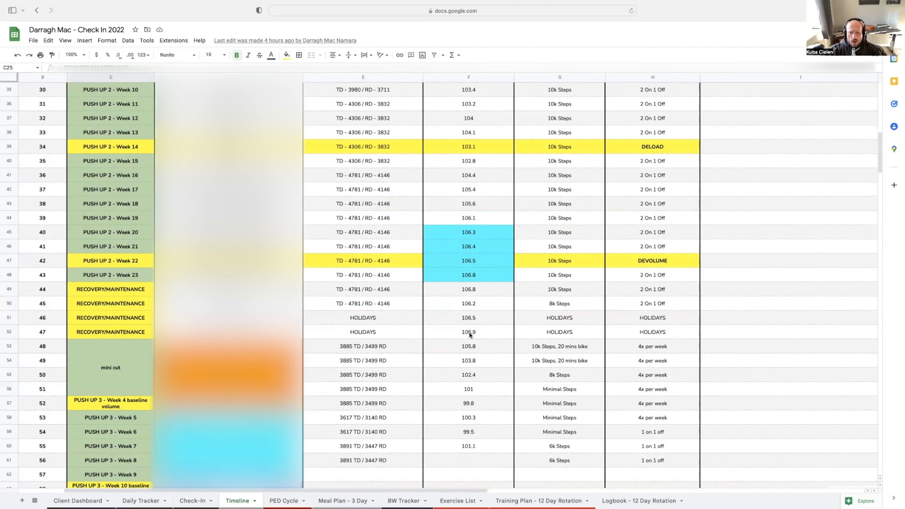
pyautogui.moveTo(446, 328)
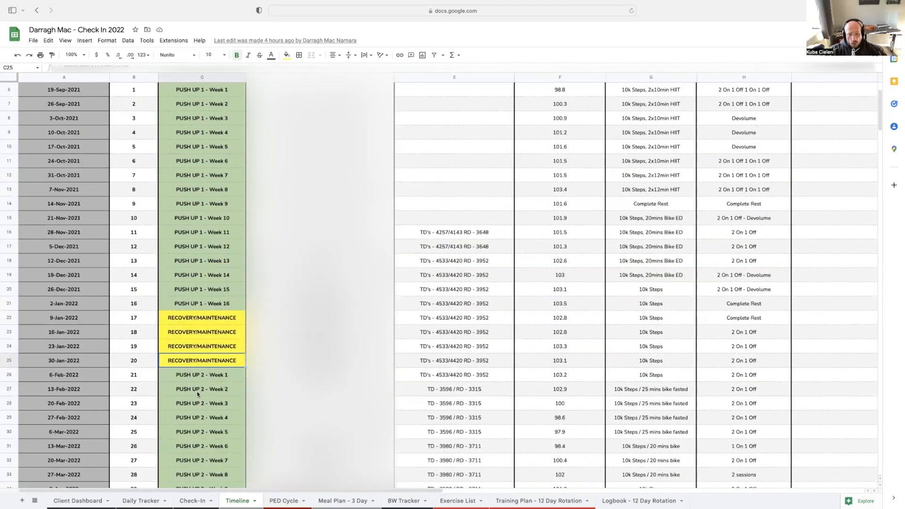
pyautogui.scroll(-3)
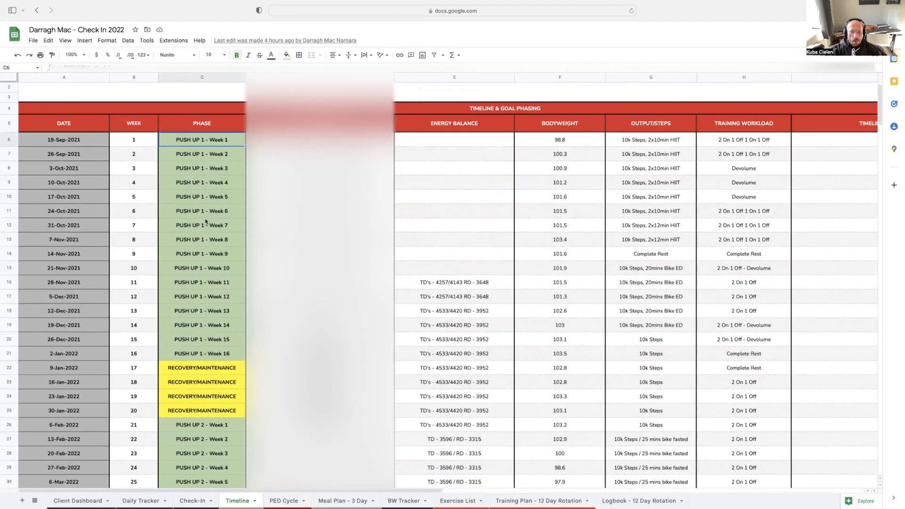
pyautogui.scroll(-3)
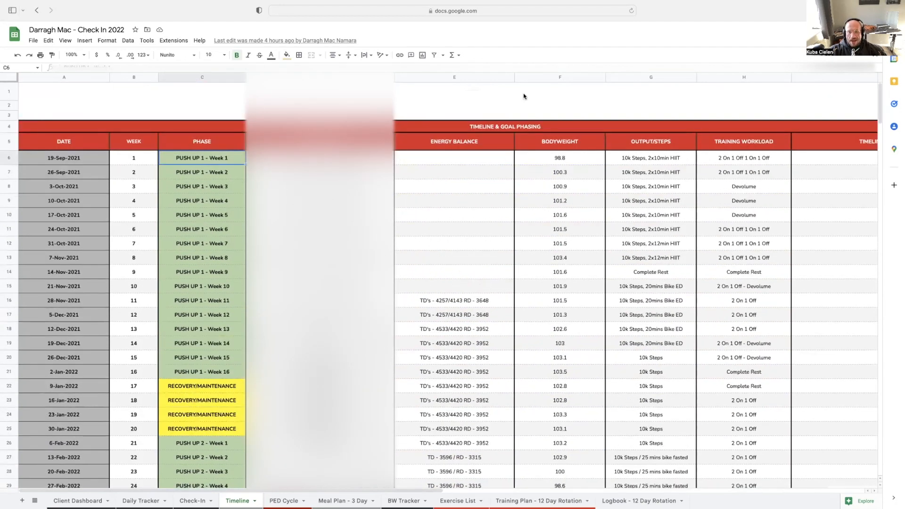
pyautogui.click(560, 157)
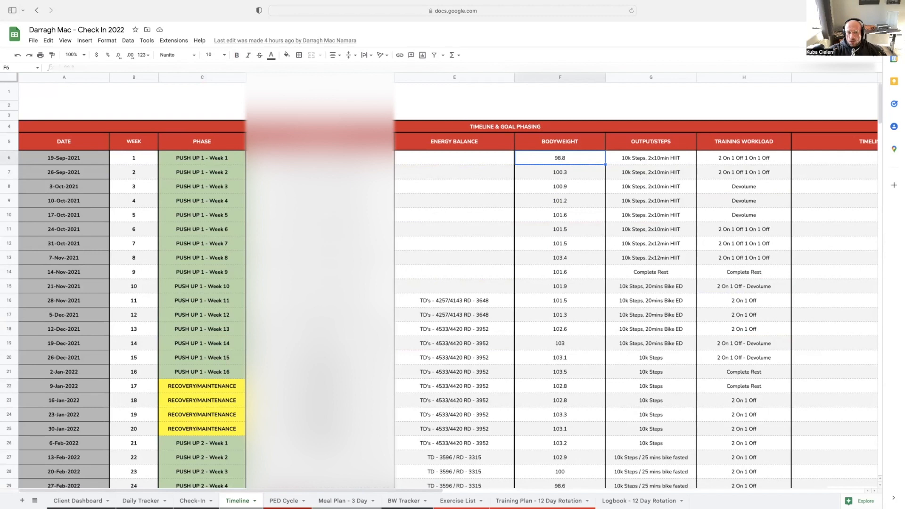
pyautogui.scroll(-3)
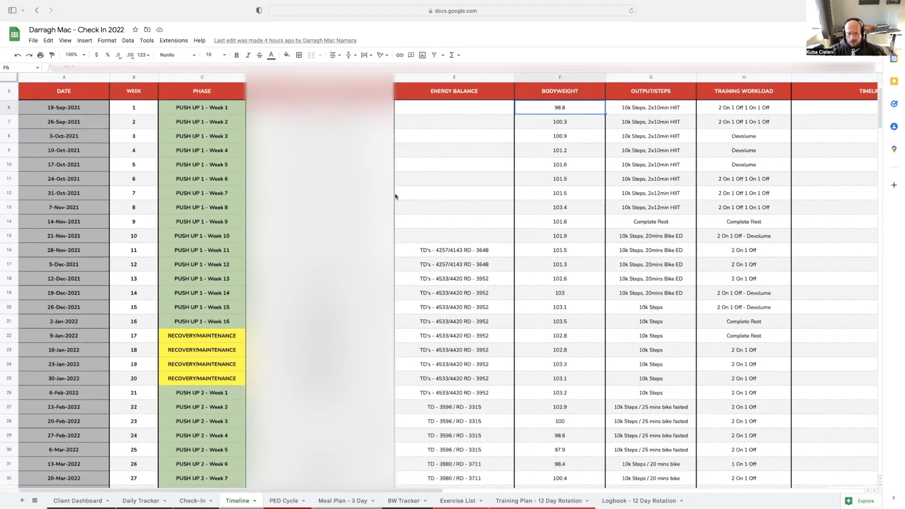
pyautogui.scroll(-3)
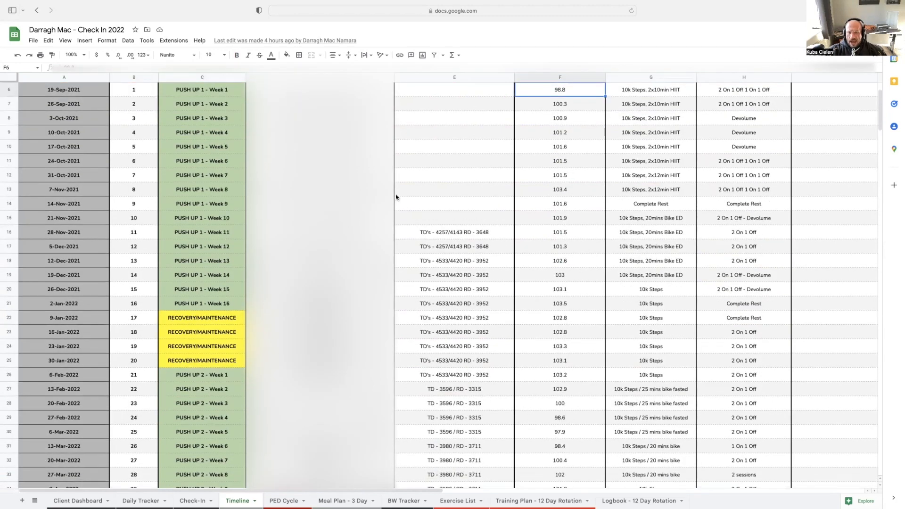
pyautogui.scroll(-3)
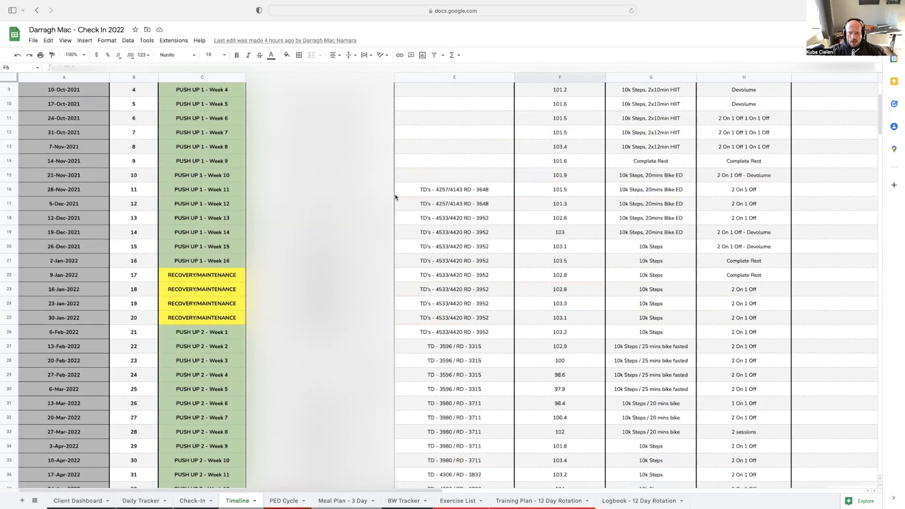
pyautogui.click(454, 346)
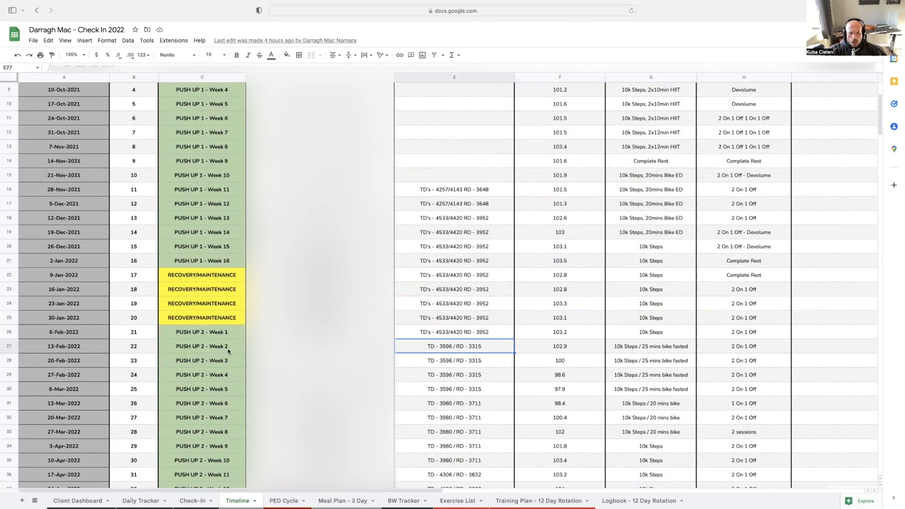
pyautogui.moveTo(179, 351)
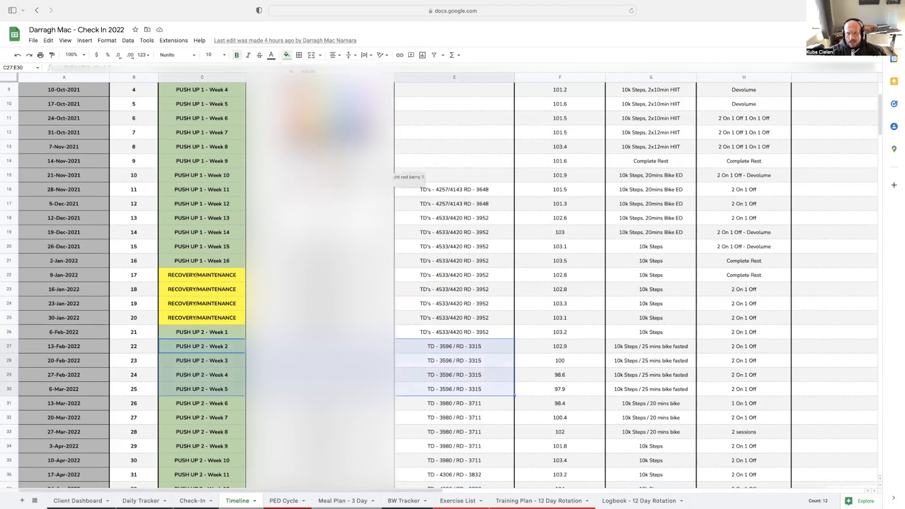
# - Fill the PUSH UP 2 weeks 2–5 cells red and recheck the 98.8 start weight
pyautogui.click(285, 55)
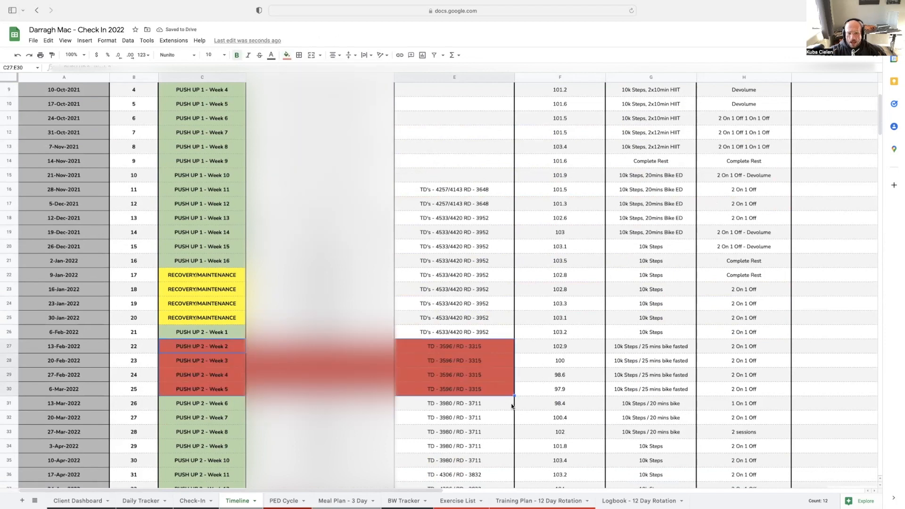
pyautogui.moveTo(568, 389)
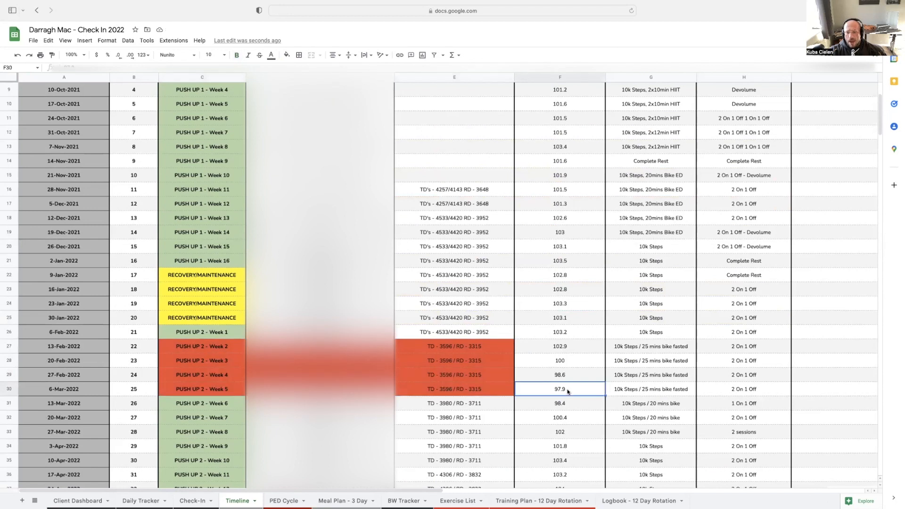
pyautogui.scroll(-3)
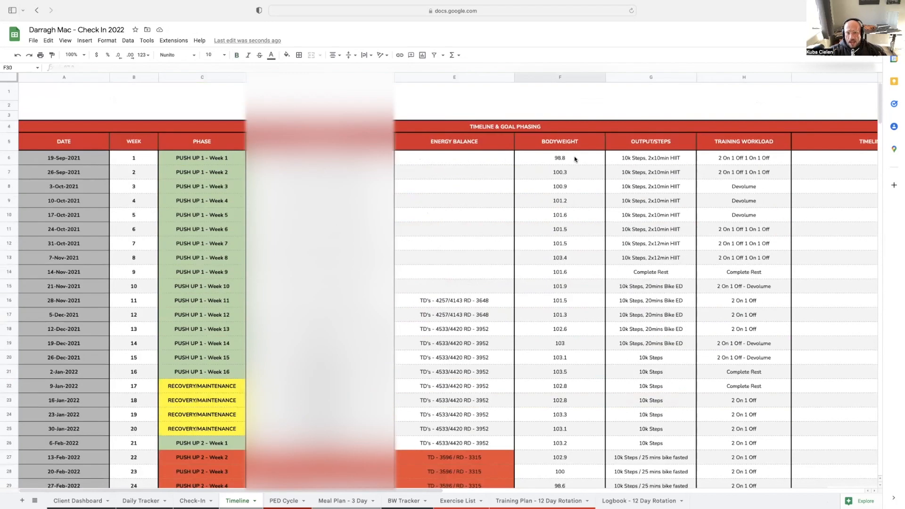
pyautogui.click(559, 158)
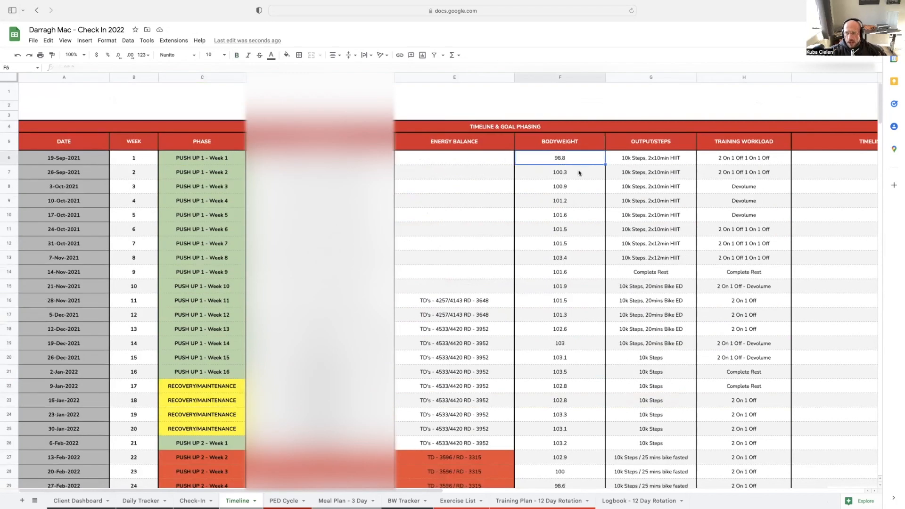
pyautogui.scroll(-3)
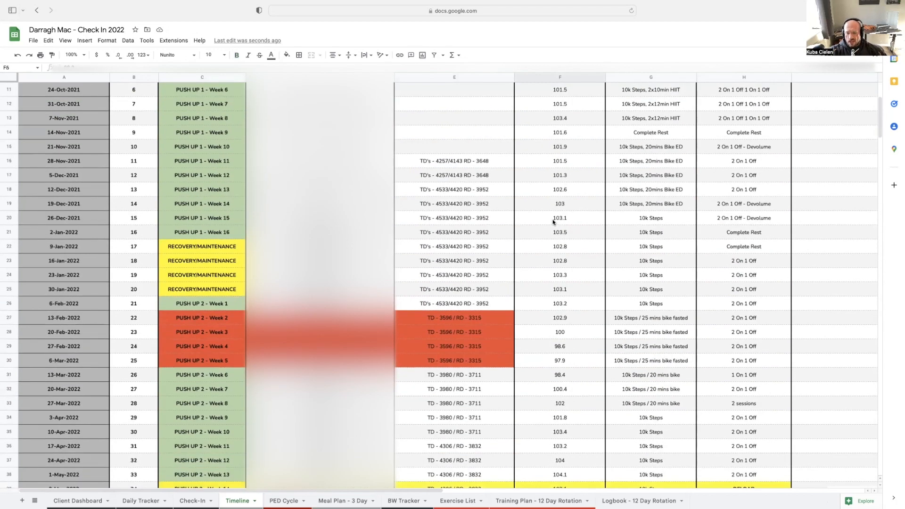
pyautogui.scroll(-3)
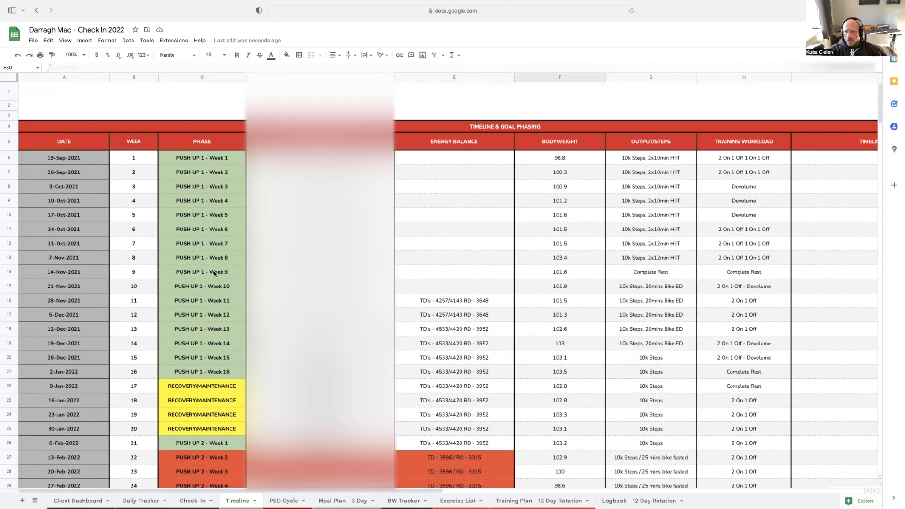
pyautogui.moveTo(221, 267)
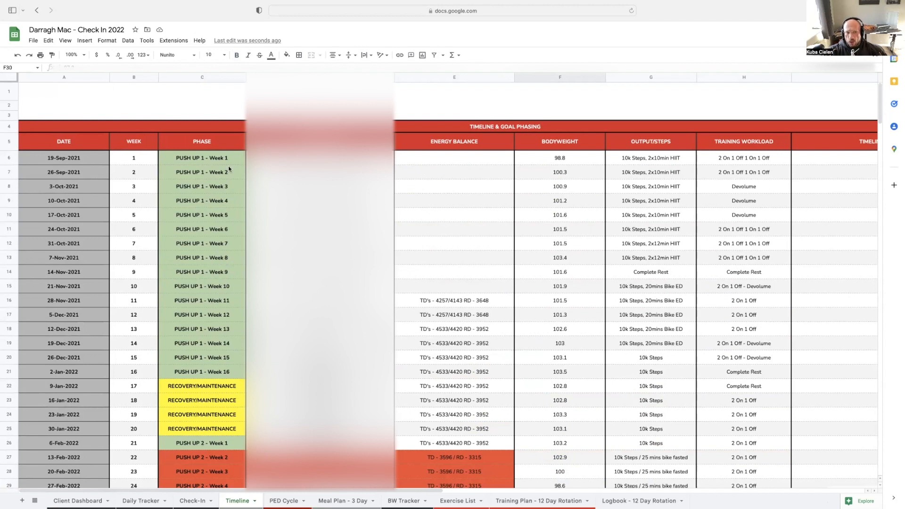
# - Inspect the PUSH UP 1 energy balance entries for weeks 1–12, mostly blank
pyautogui.click(201, 157)
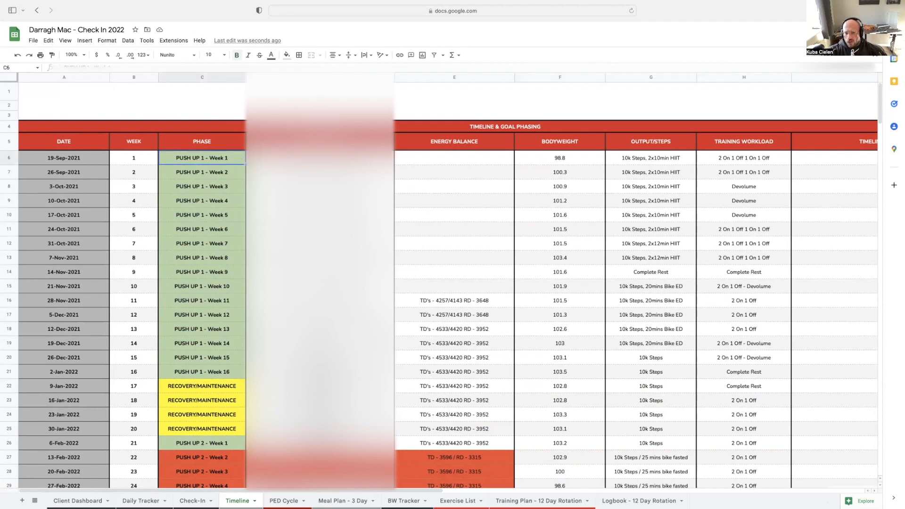
pyautogui.moveTo(463, 271)
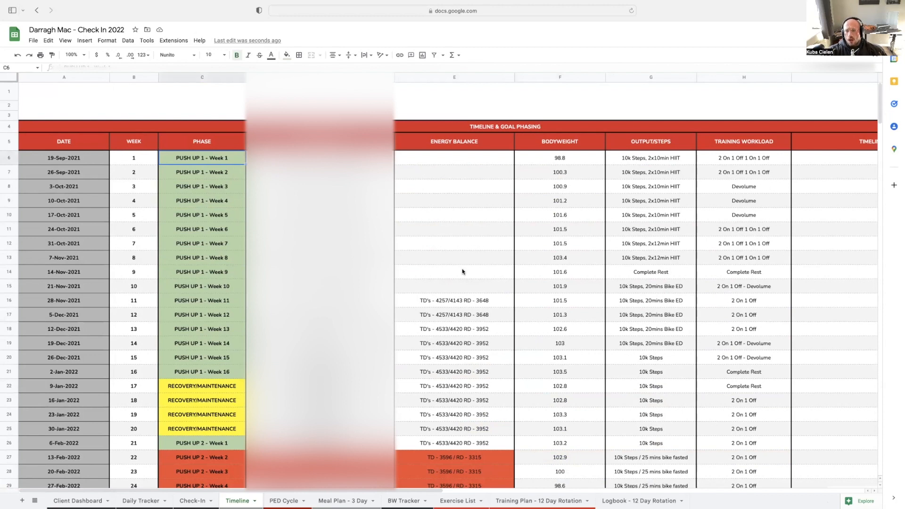
pyautogui.click(454, 271)
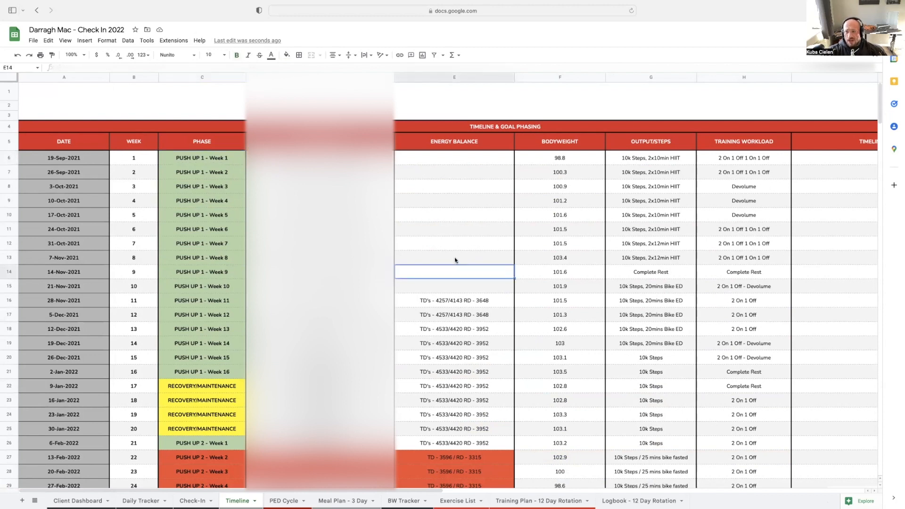
pyautogui.scroll(-3)
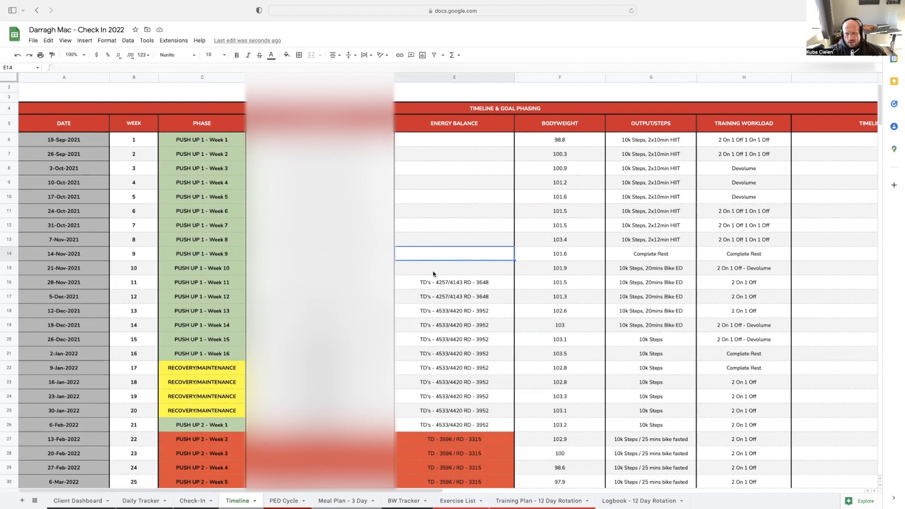
pyautogui.click(453, 296)
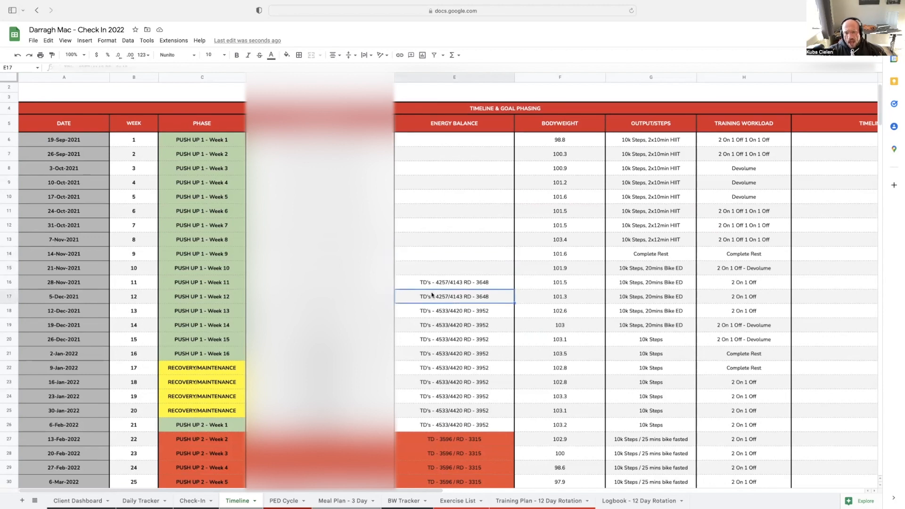
pyautogui.moveTo(436, 289)
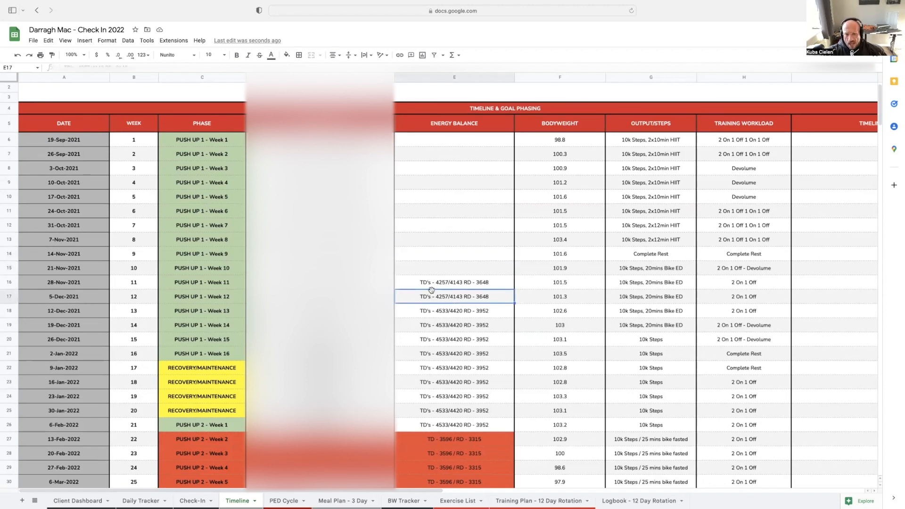
pyautogui.click(454, 282)
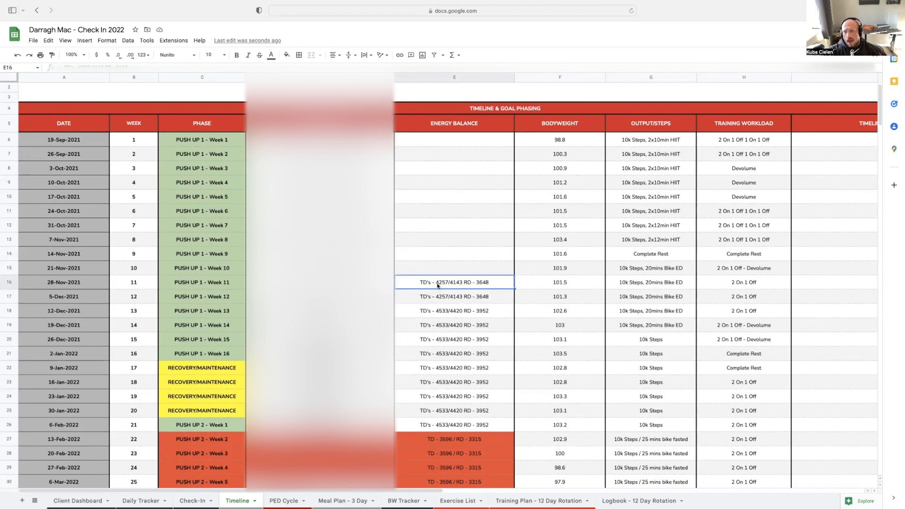
pyautogui.click(453, 253)
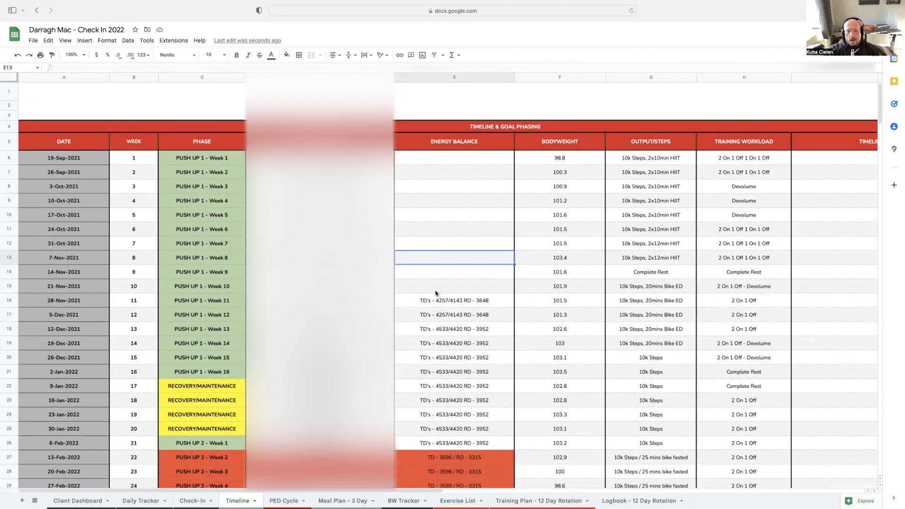
pyautogui.click(453, 285)
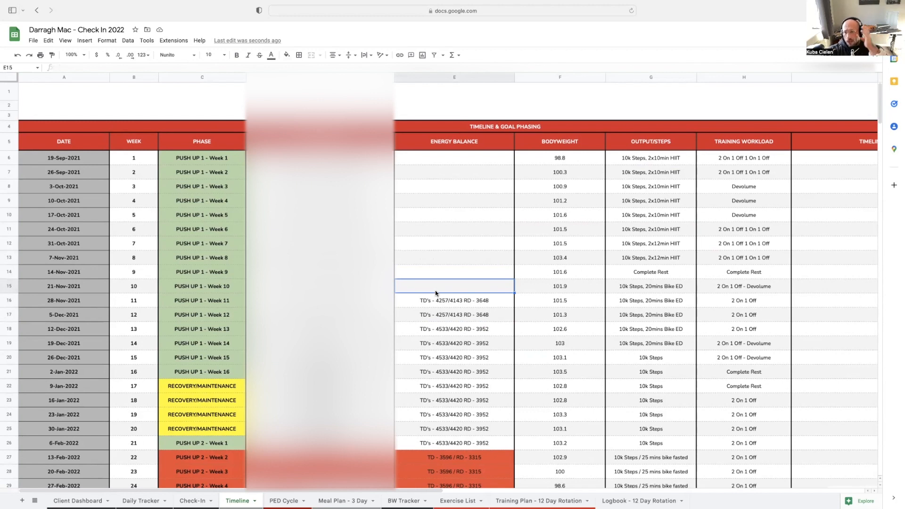
pyautogui.moveTo(439, 289)
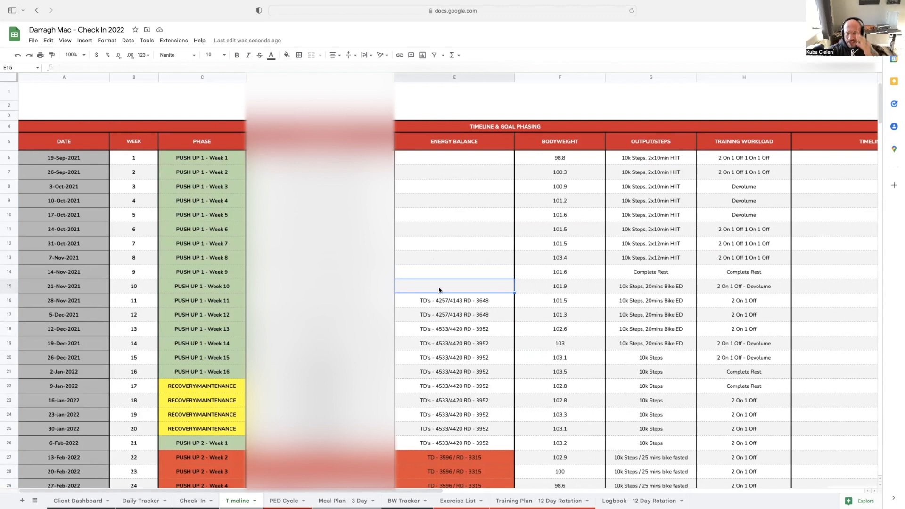
pyautogui.click(453, 272)
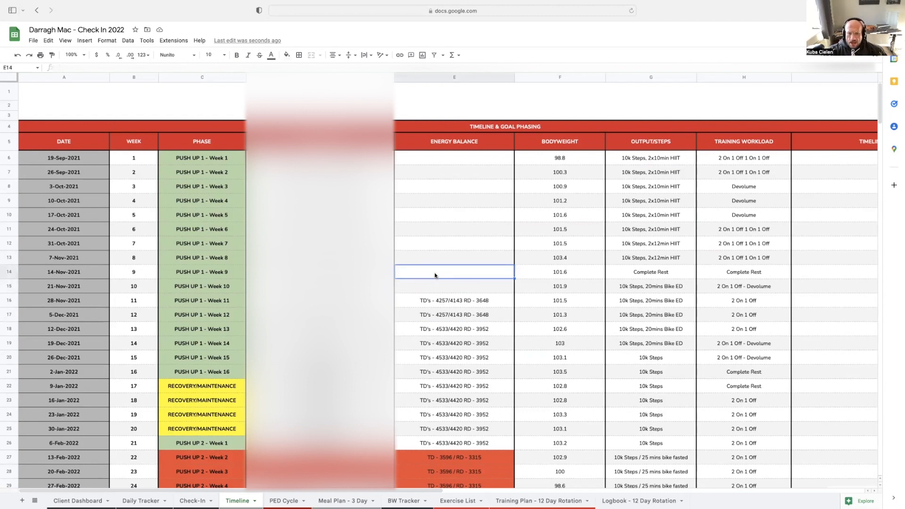
pyautogui.click(454, 243)
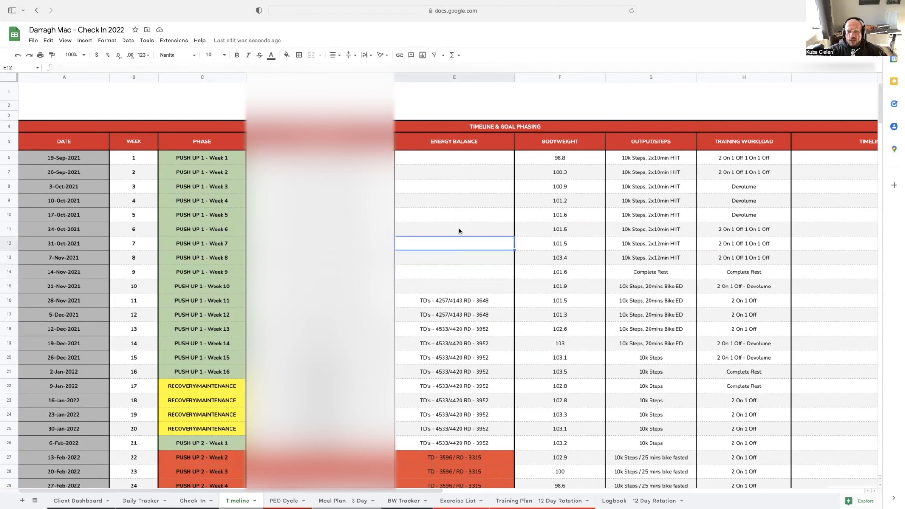
pyautogui.click(454, 186)
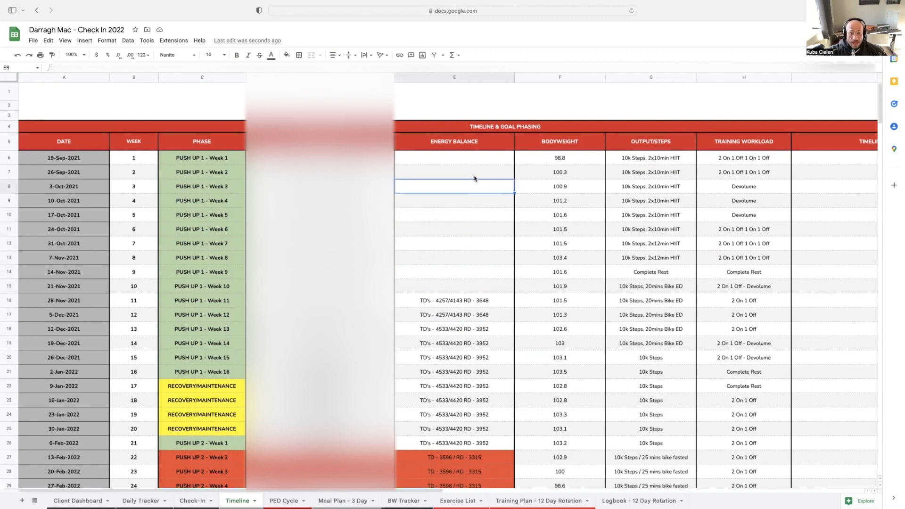
pyautogui.click(453, 158)
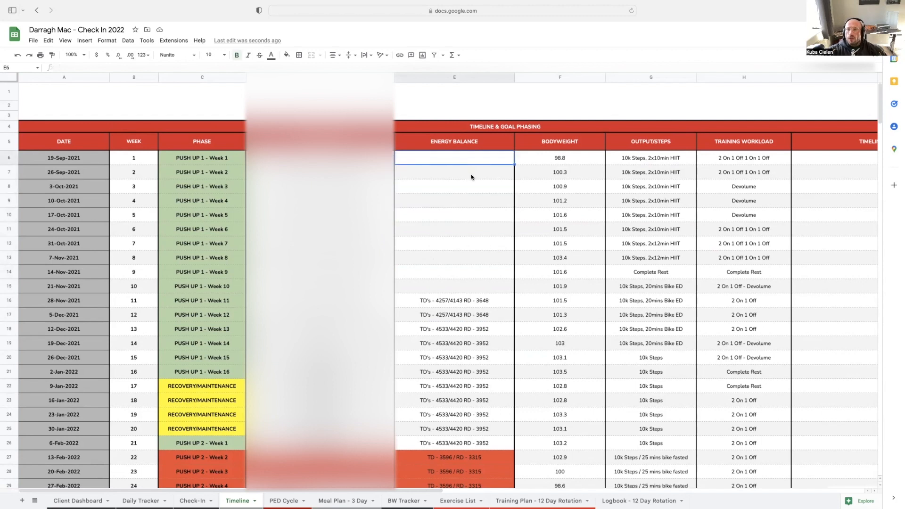
pyautogui.click(453, 186)
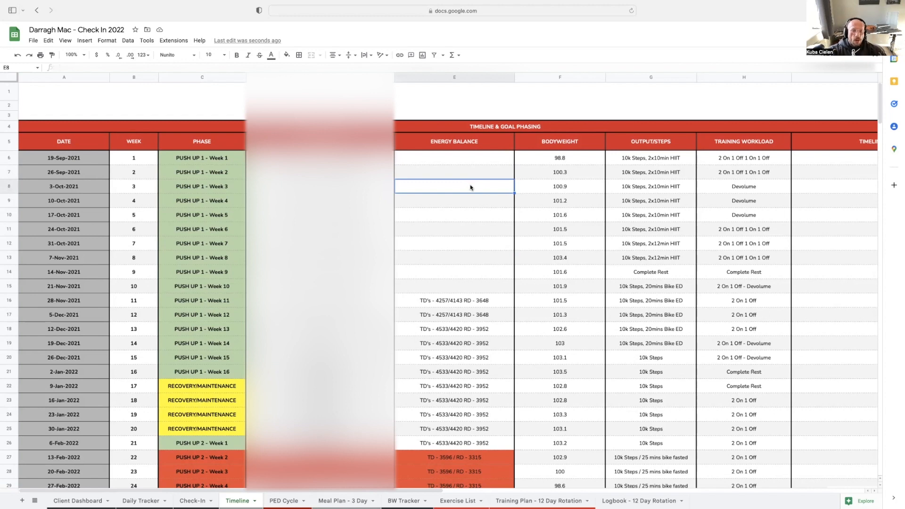
# - Recheck the energy balance cells for weeks 1, 3, 4, 6, 9 and 10
pyautogui.click(461, 201)
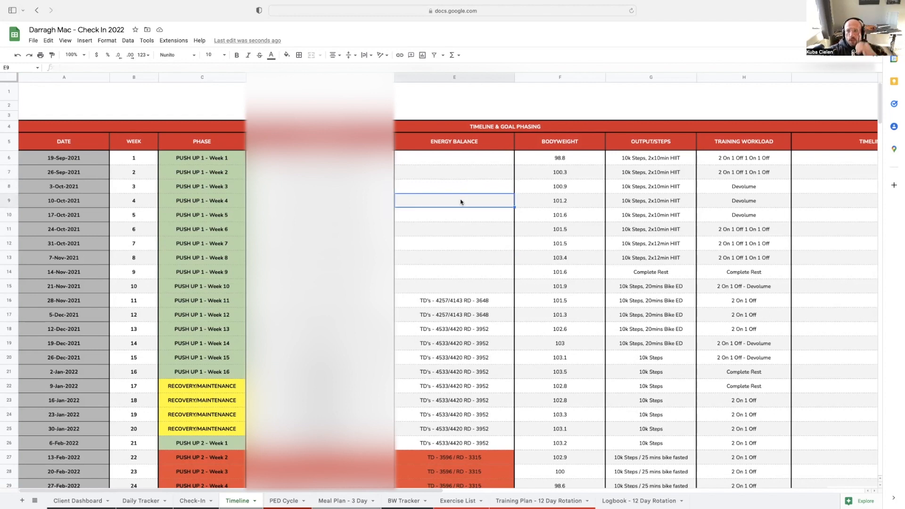
pyautogui.click(453, 272)
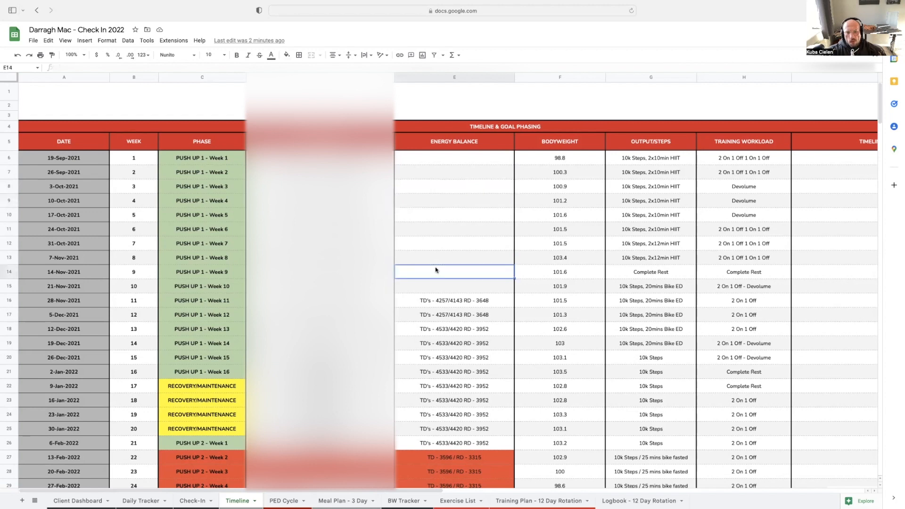
pyautogui.moveTo(441, 280)
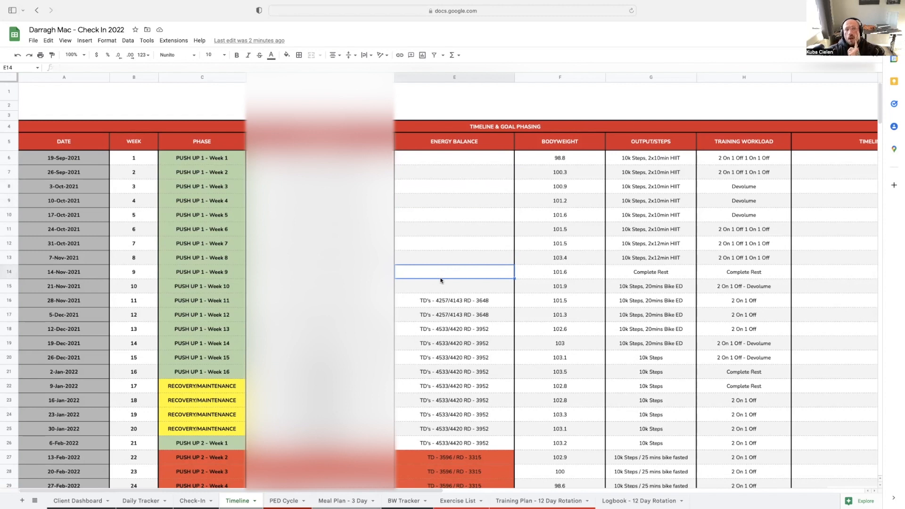
pyautogui.click(453, 286)
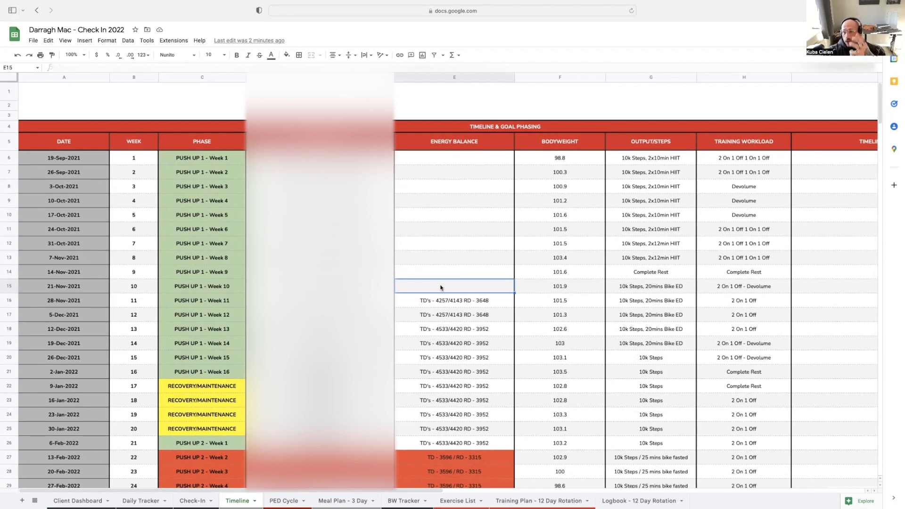
pyautogui.click(453, 300)
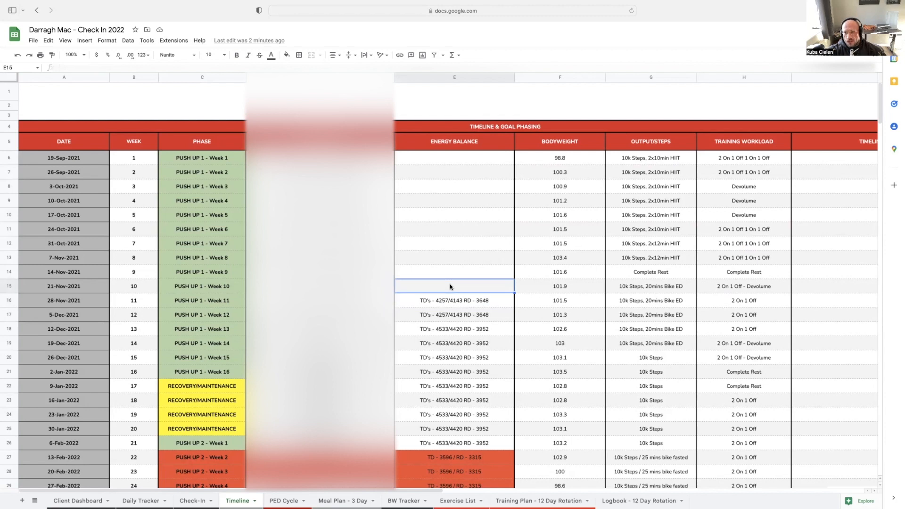
pyautogui.click(453, 272)
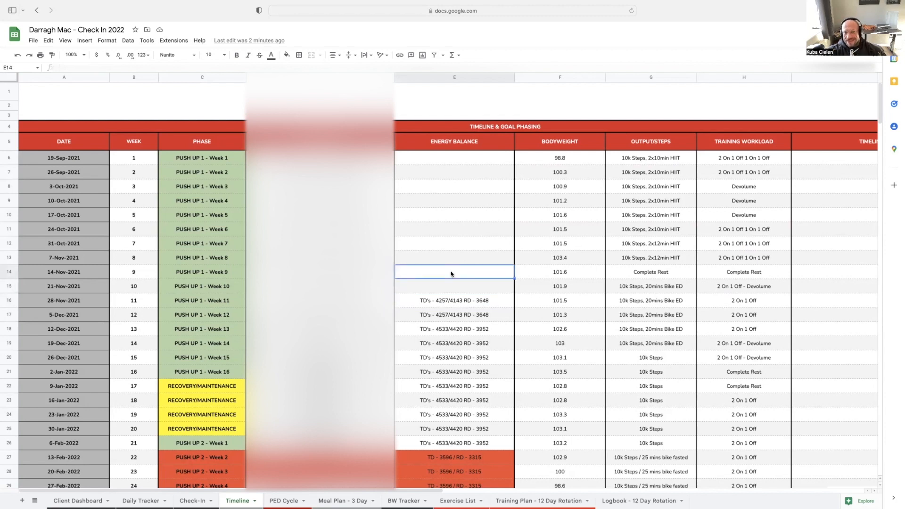
pyautogui.click(454, 229)
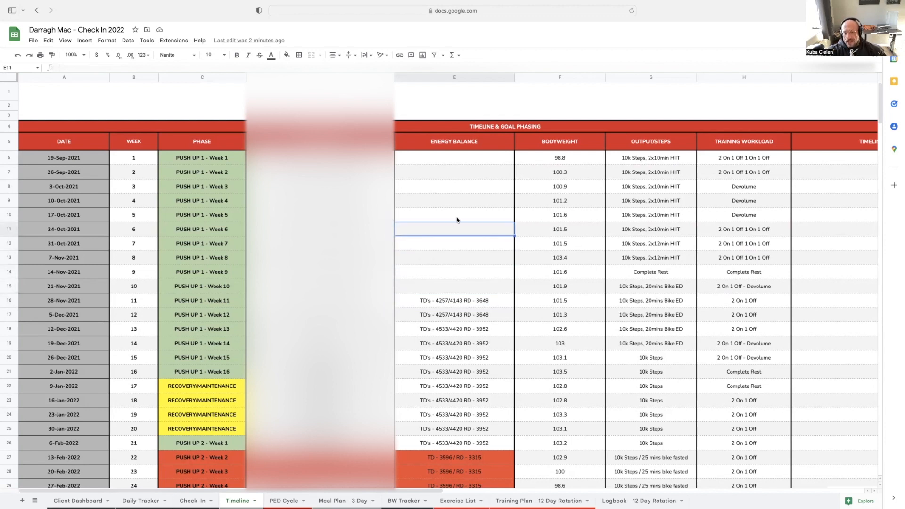
pyautogui.click(456, 186)
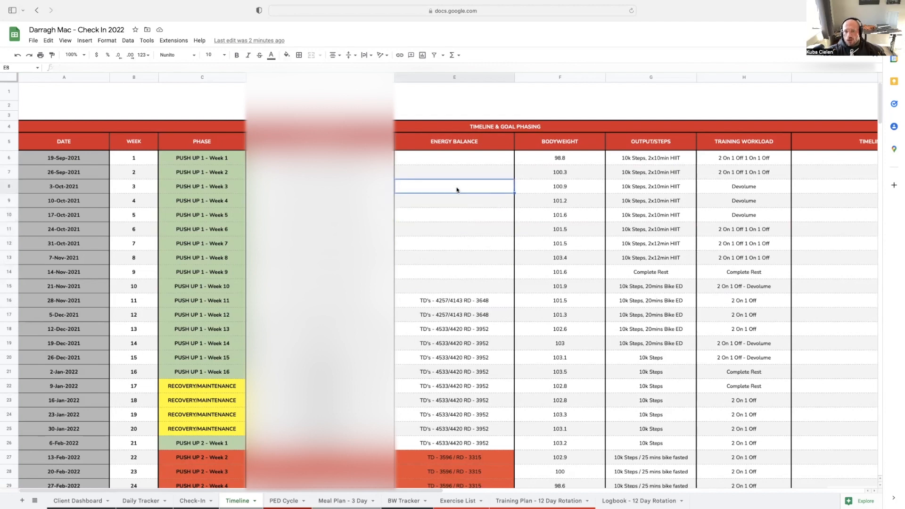
pyautogui.click(454, 157)
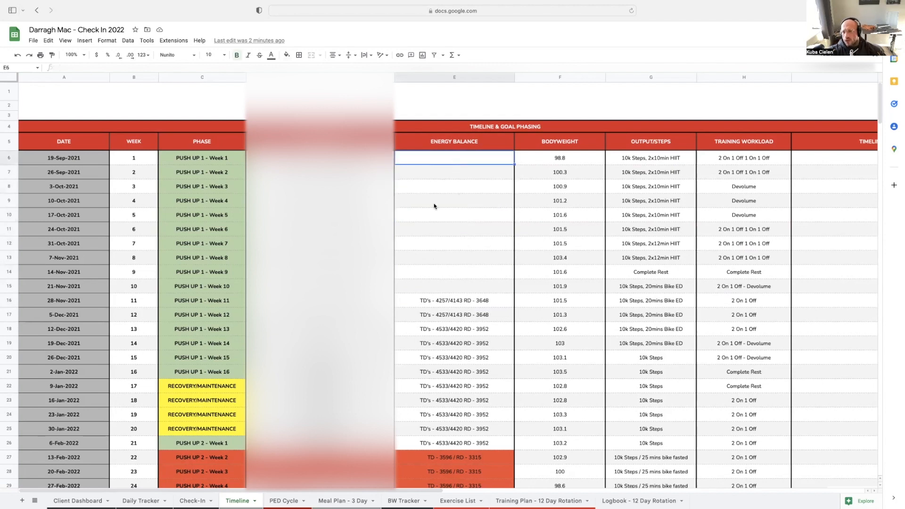
pyautogui.click(453, 271)
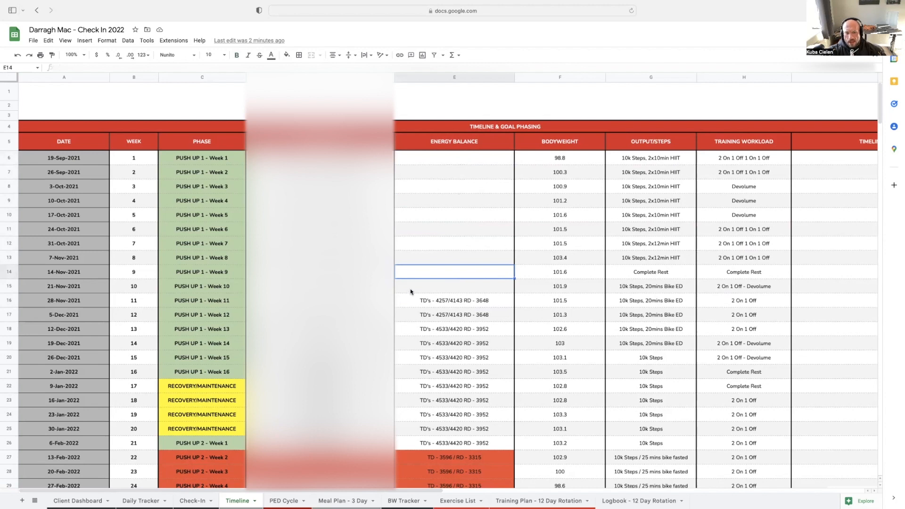
# - Check the week 21 bodyweight and the column D entries for weeks 3 and 21
pyautogui.scroll(-3)
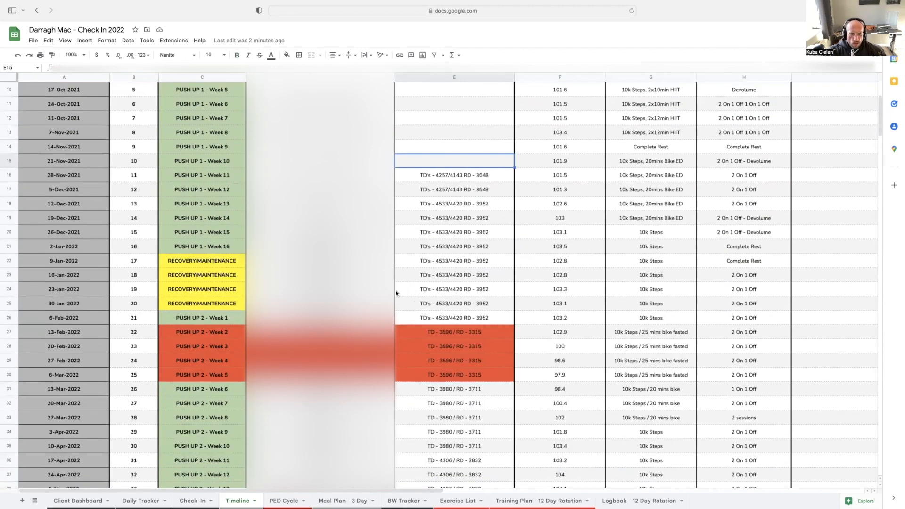
pyautogui.scroll(-3)
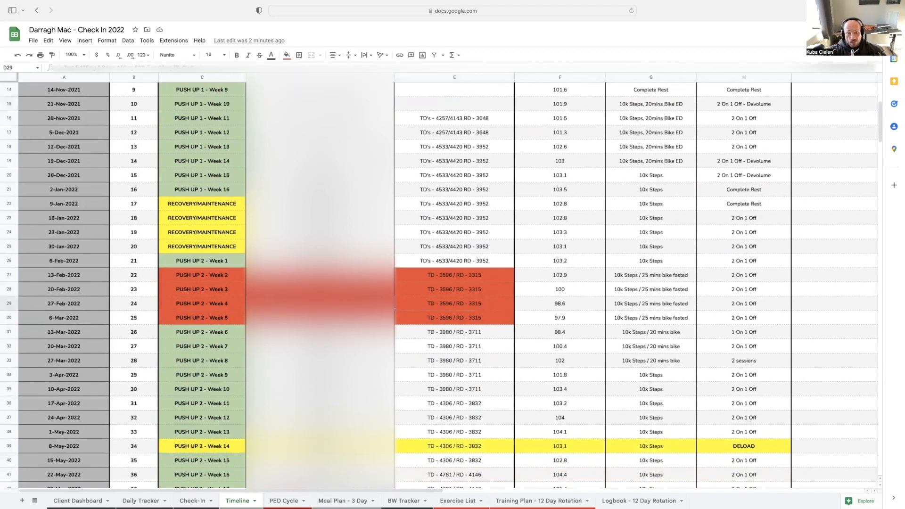
pyautogui.click(558, 261)
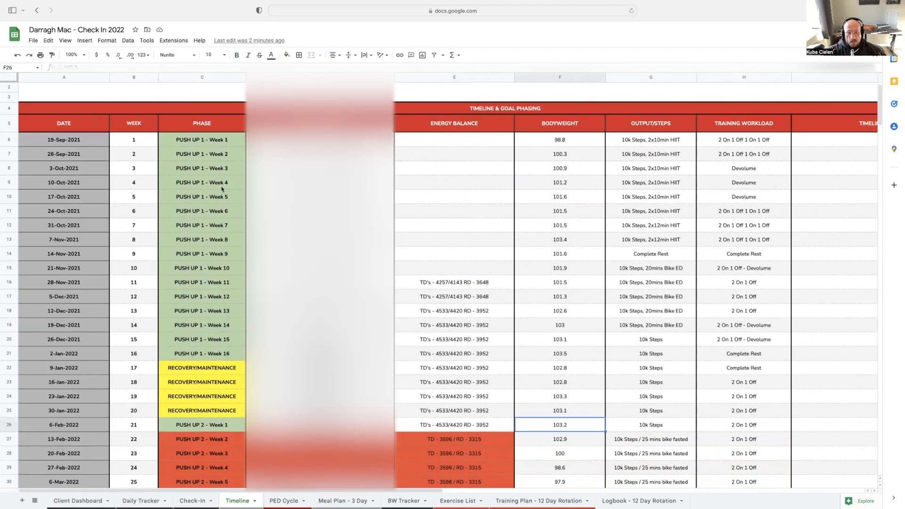
pyautogui.click(133, 139)
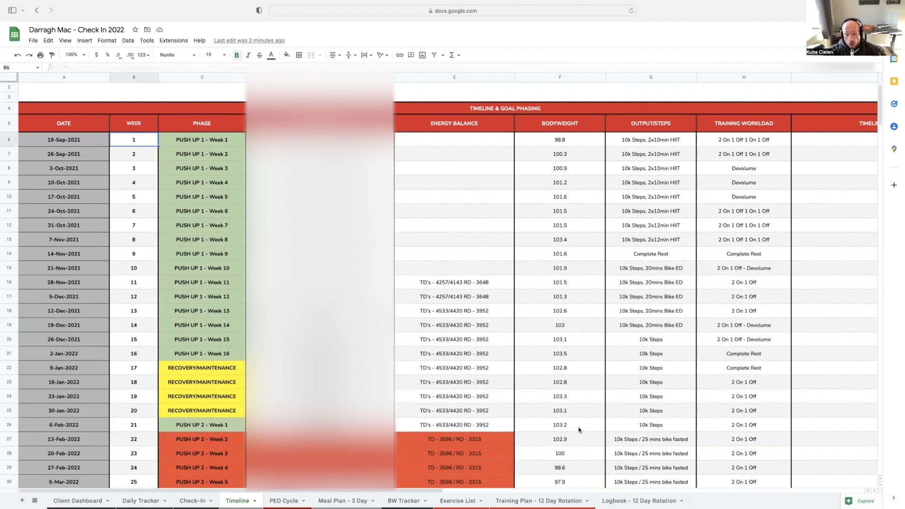
pyautogui.click(560, 424)
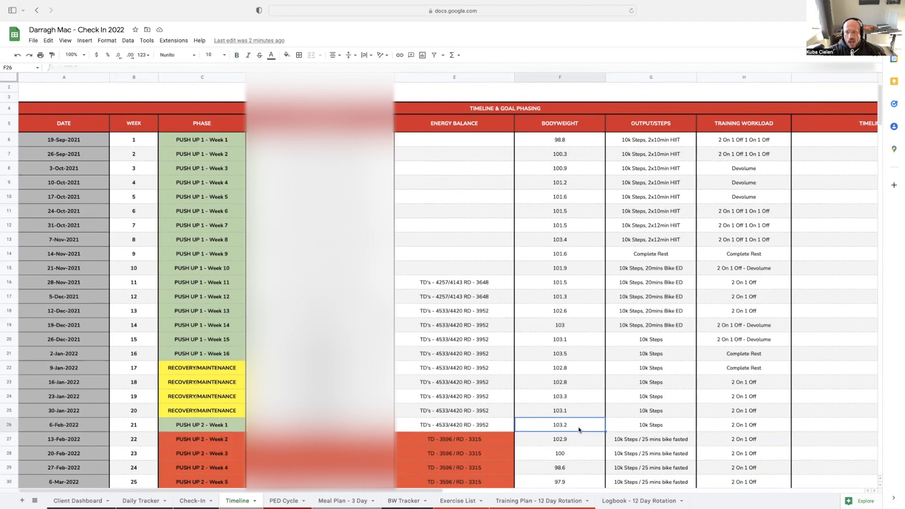
pyautogui.click(579, 439)
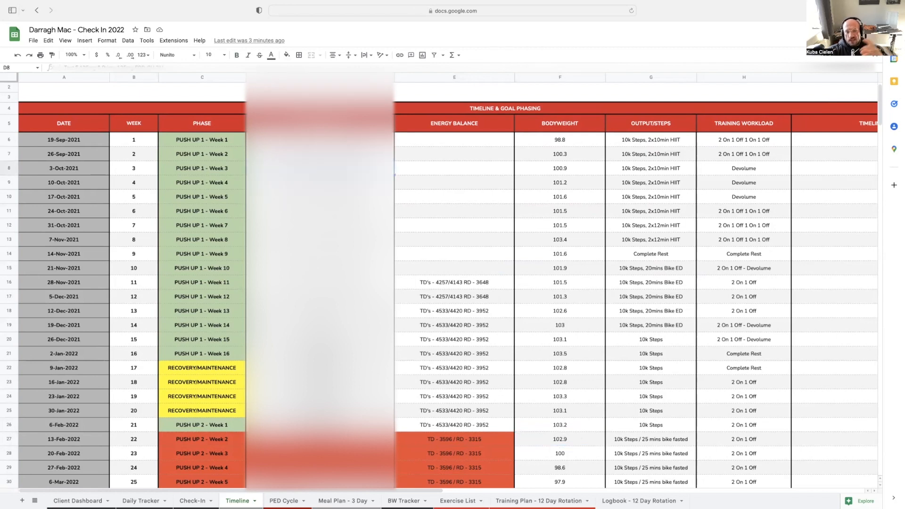
pyautogui.click(402, 425)
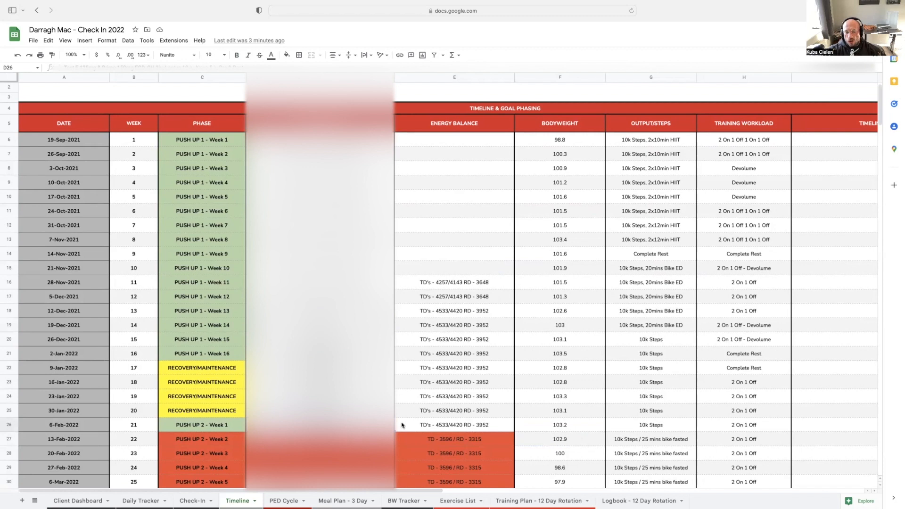
pyautogui.scroll(-3)
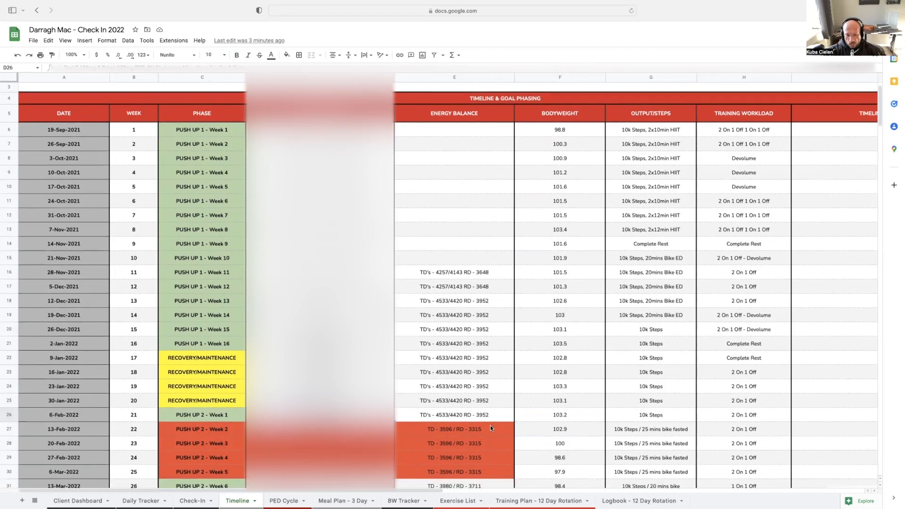
pyautogui.scroll(-3)
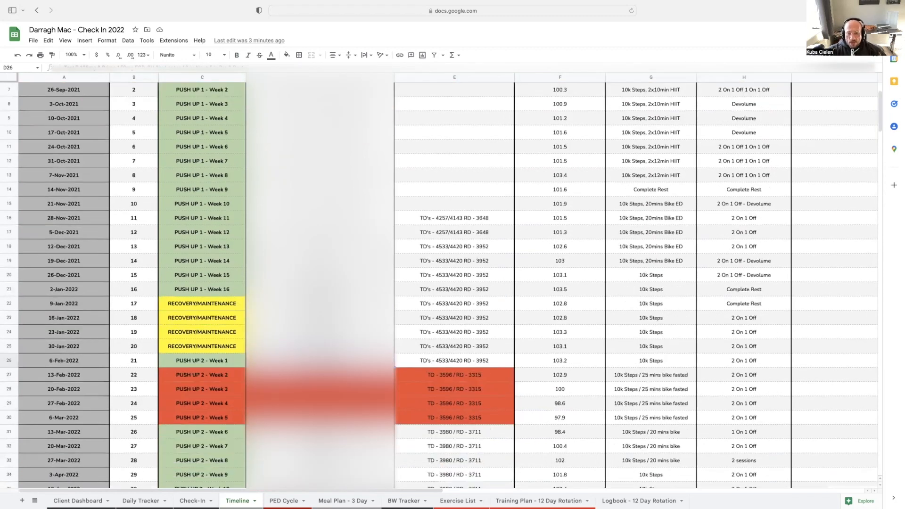
pyautogui.moveTo(547, 387)
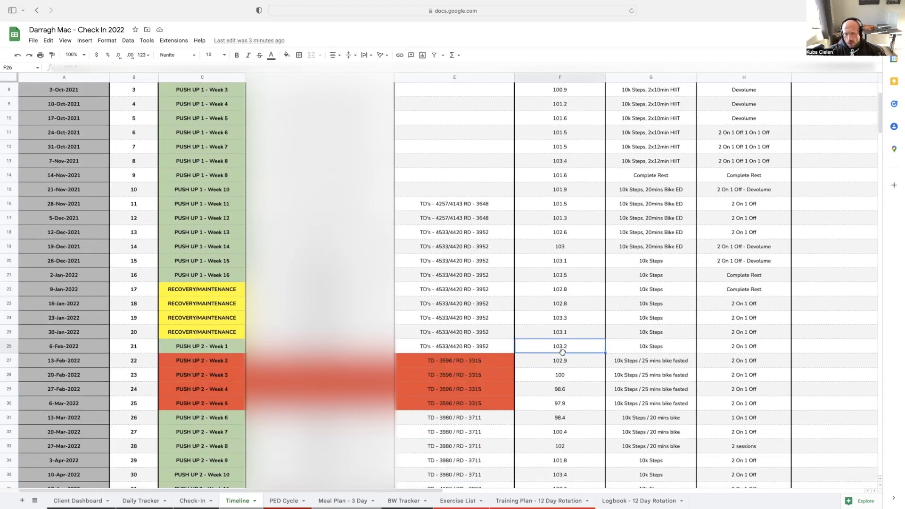
# - Check week 22's 102.9 bodyweight, later energy balances, and recovery weeks 44–47 weights
pyautogui.click(559, 360)
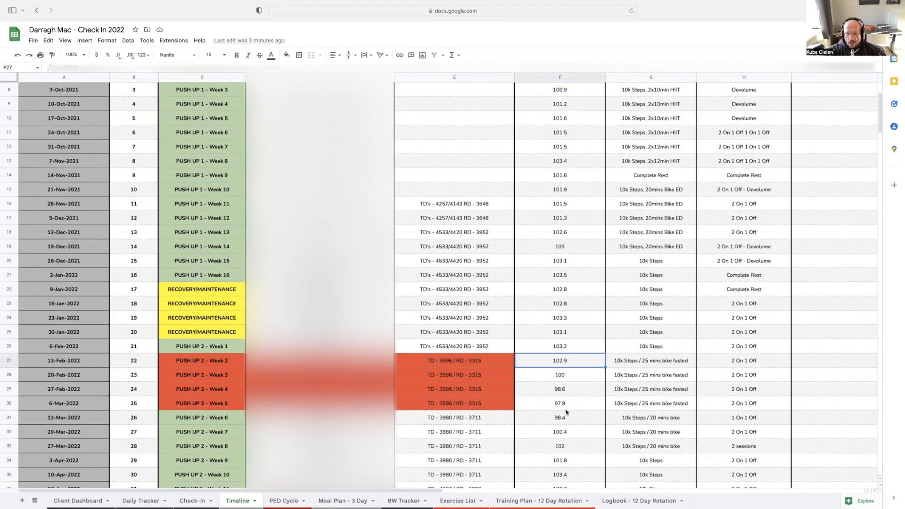
pyautogui.moveTo(520, 418)
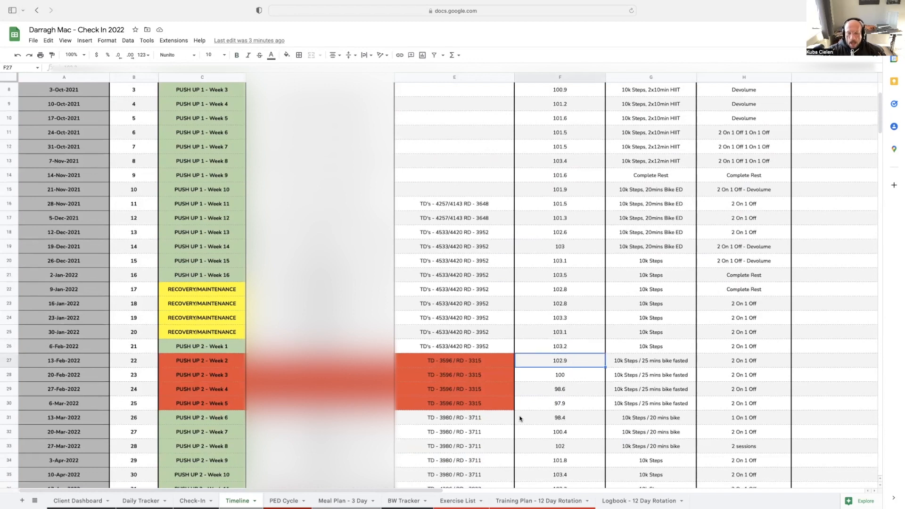
pyautogui.click(455, 402)
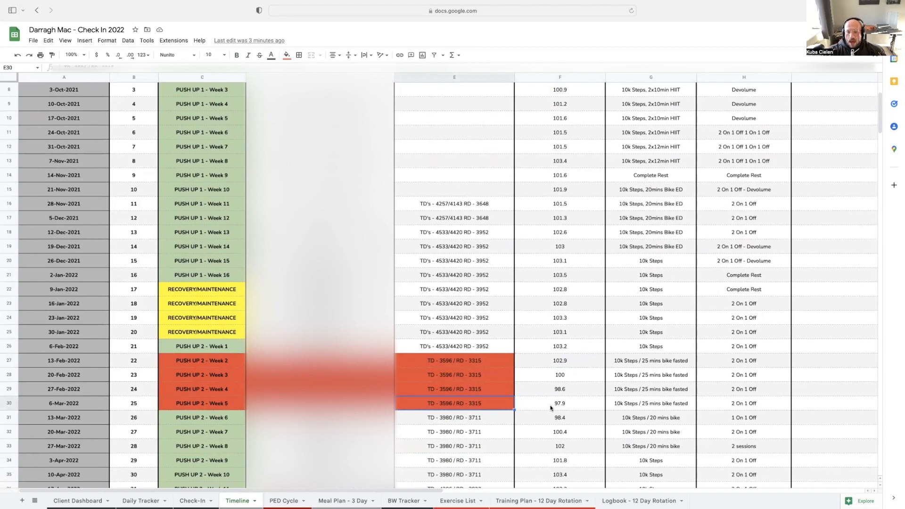
pyautogui.click(559, 403)
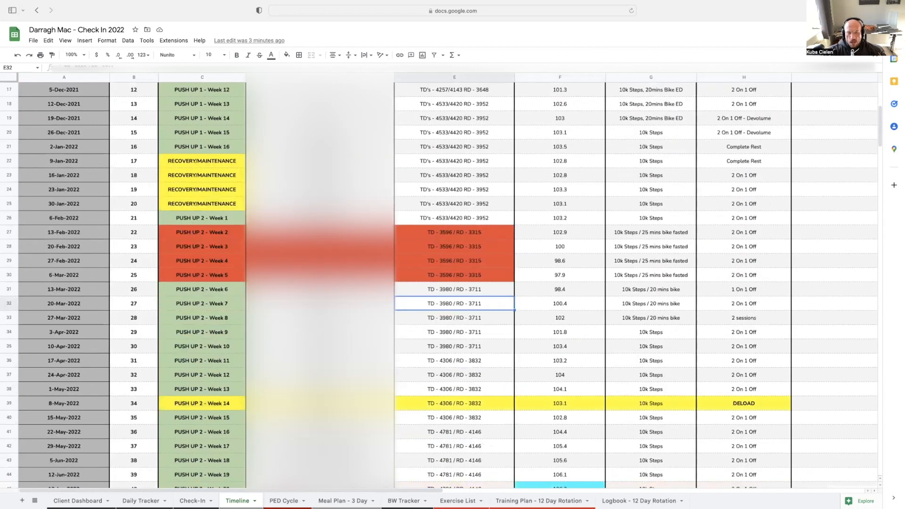
pyautogui.scroll(-3)
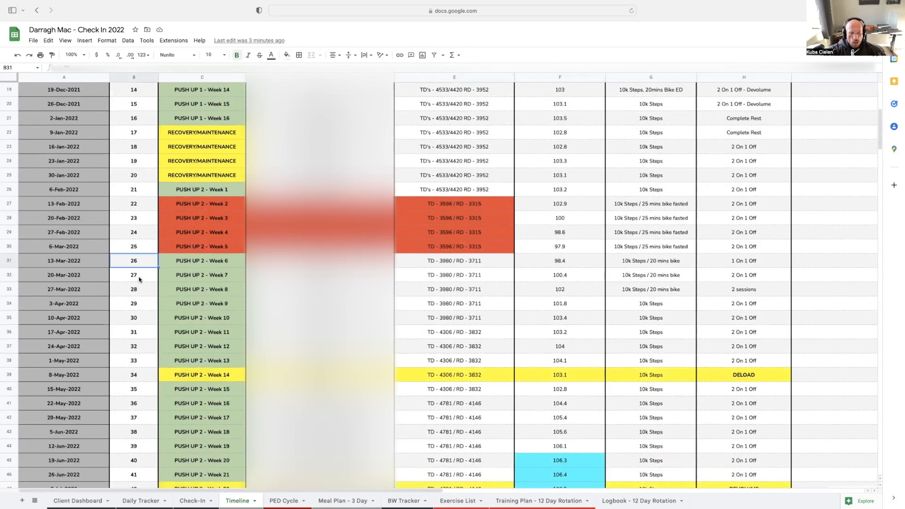
pyautogui.scroll(-3)
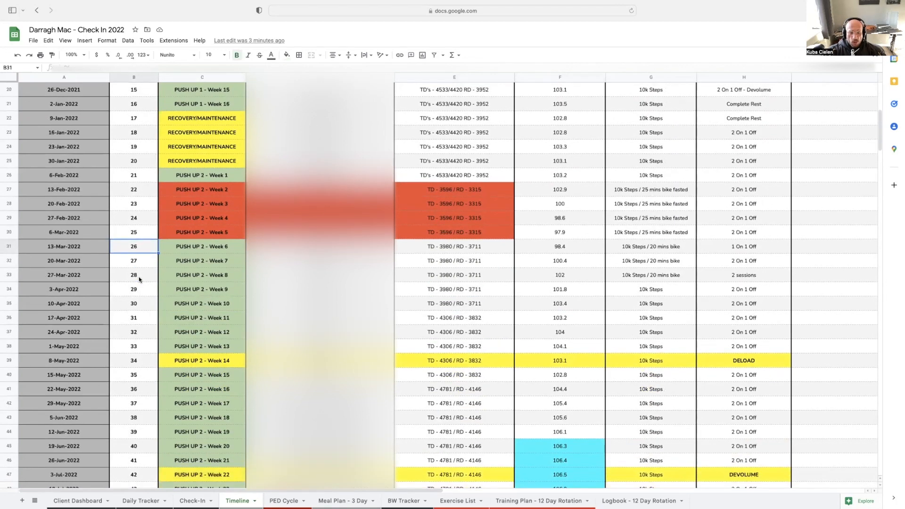
pyautogui.scroll(-3)
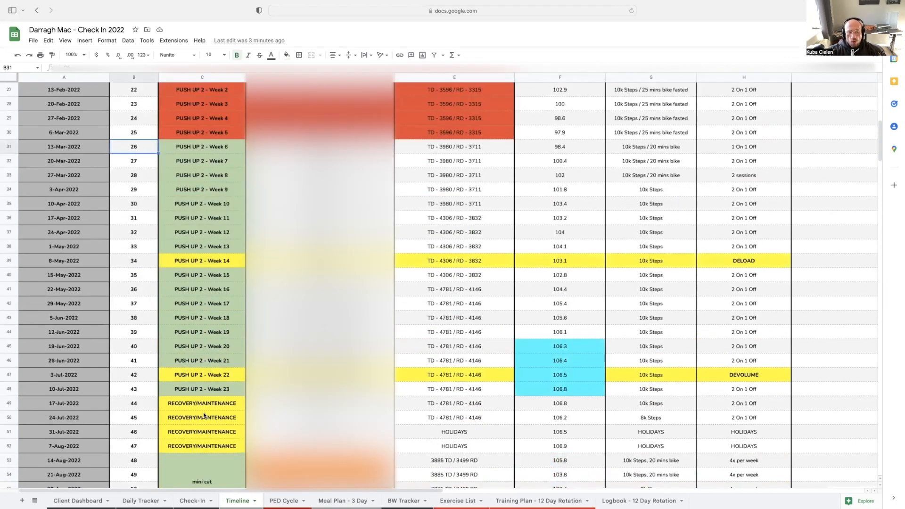
pyautogui.moveTo(232, 448)
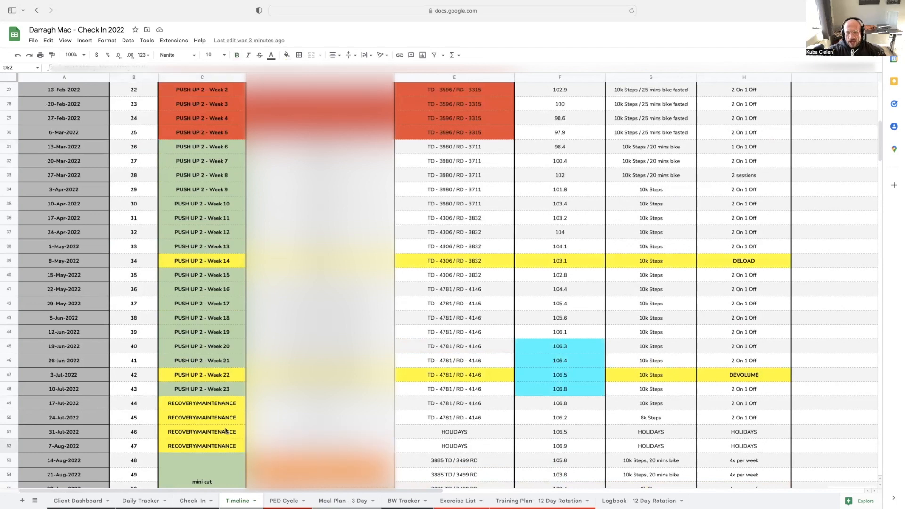
pyautogui.click(209, 402)
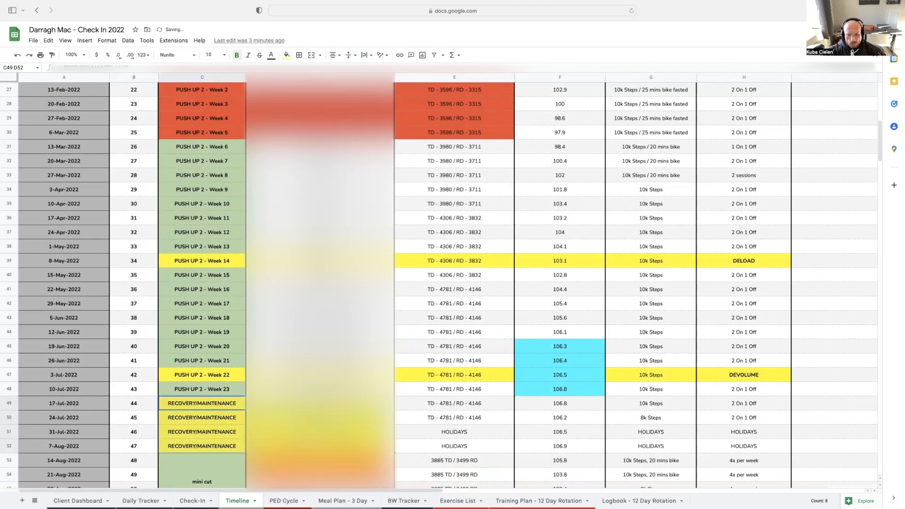
pyautogui.click(559, 417)
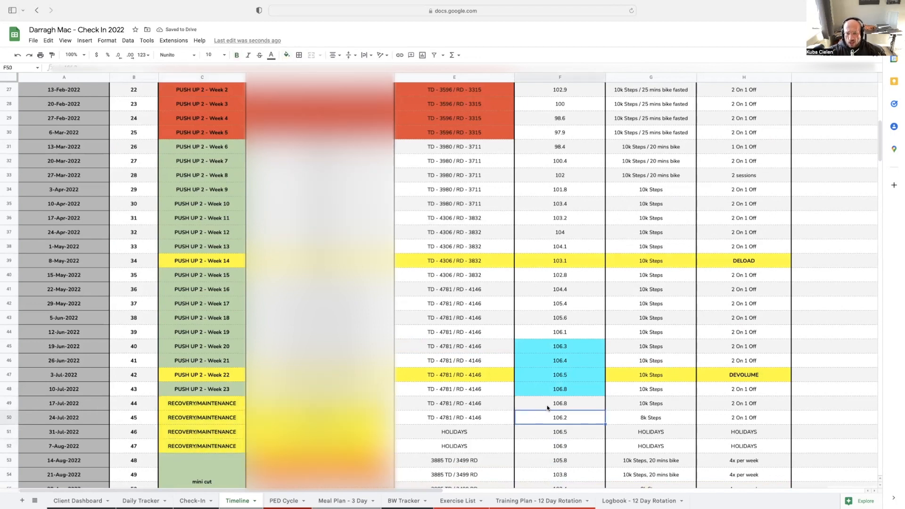
pyautogui.click(558, 445)
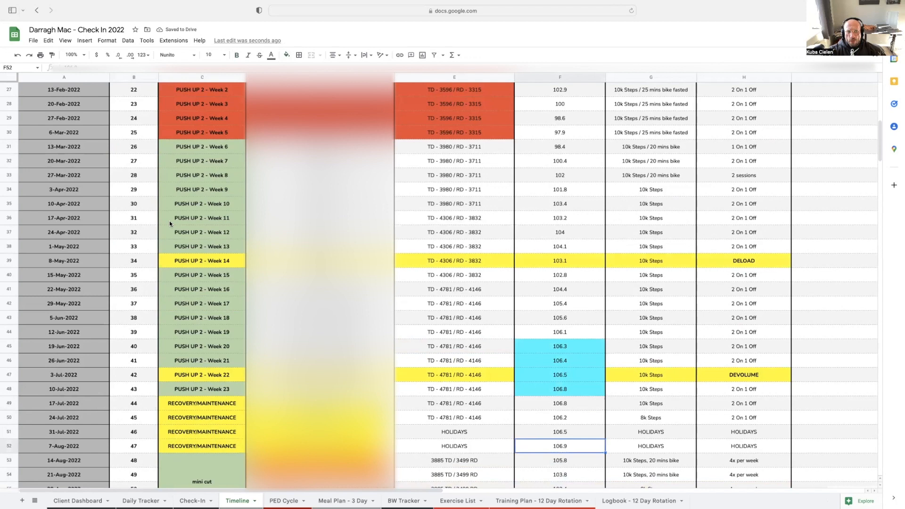
# - Look at the Week 6 phase, week 29 weight and weeks 26–45 energy balances
pyautogui.click(201, 147)
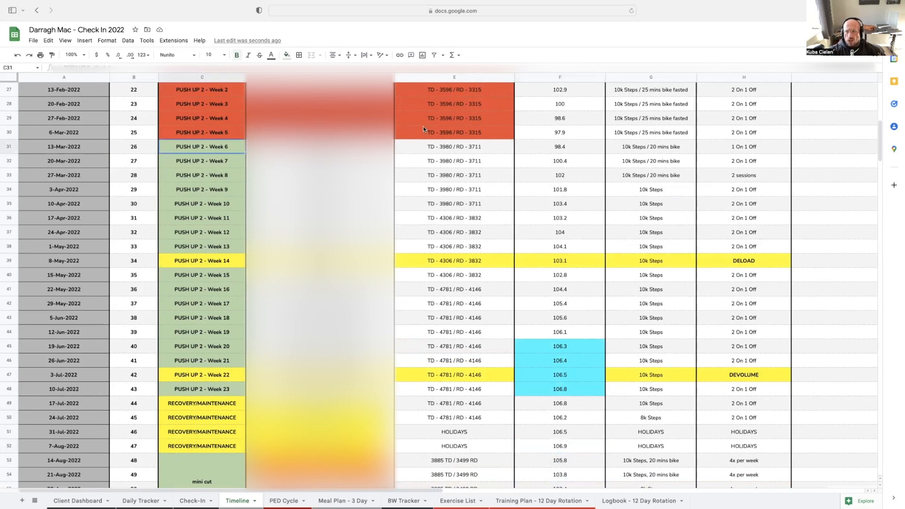
pyautogui.moveTo(566, 174)
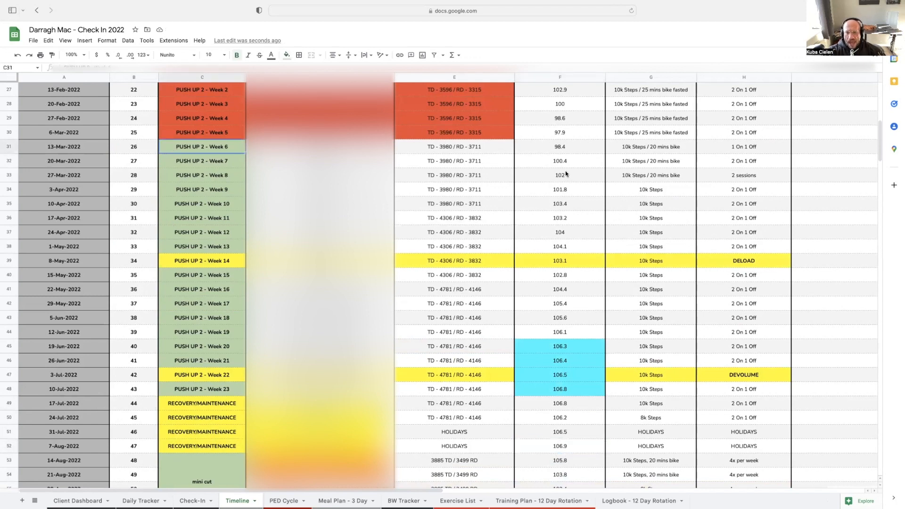
pyautogui.click(560, 189)
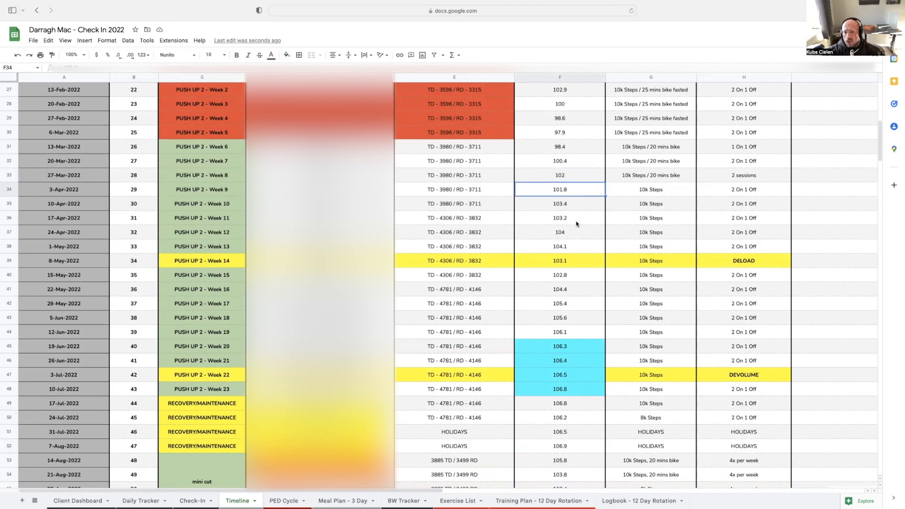
pyautogui.click(454, 146)
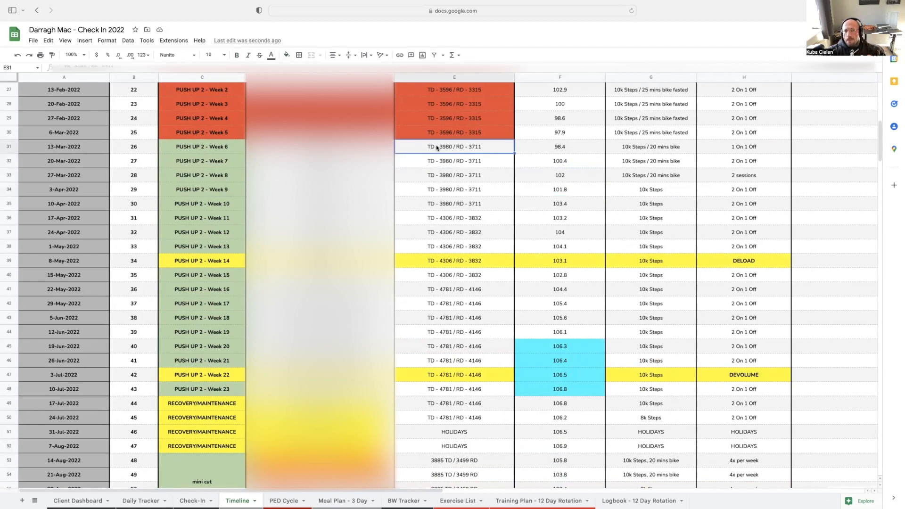
pyautogui.moveTo(454, 146); pyautogui.dragTo(455, 303)
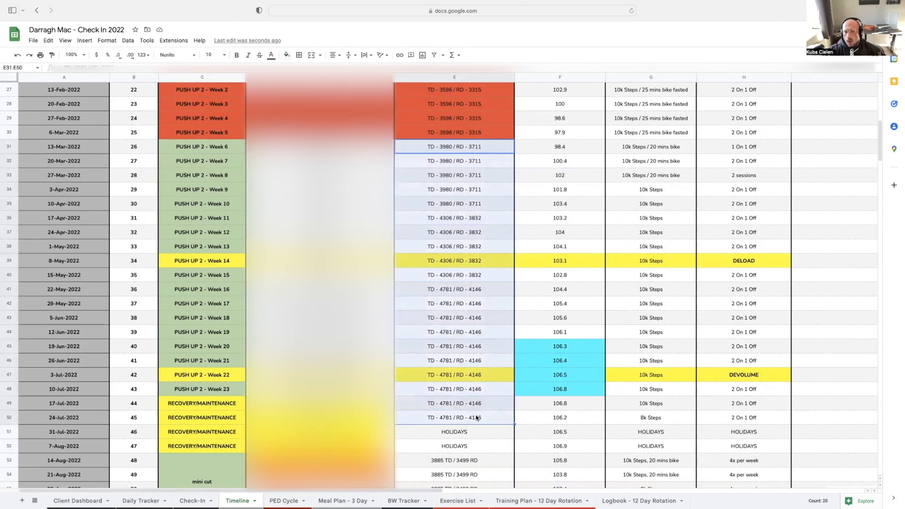
# - Highlight the PUSH UP 2 - Week 6 phase and macro cells in yellow
pyautogui.click(560, 289)
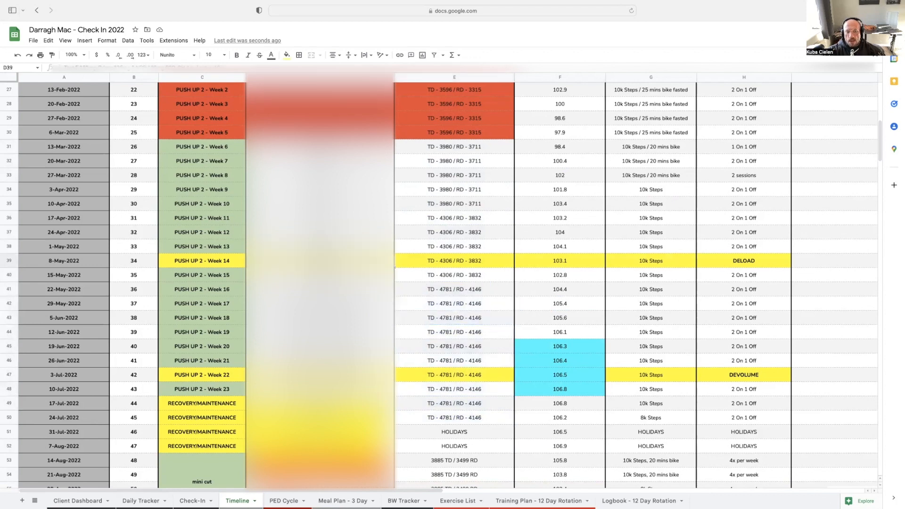
pyautogui.moveTo(445, 261)
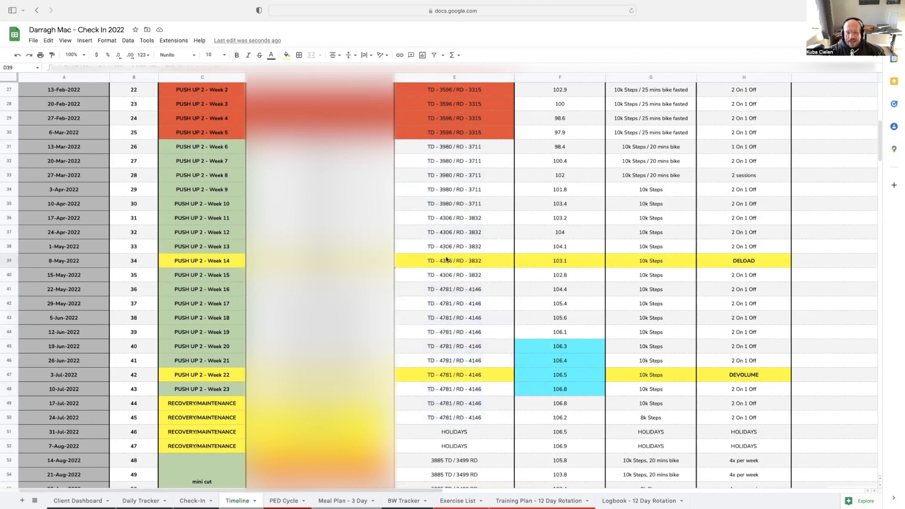
pyautogui.click(453, 374)
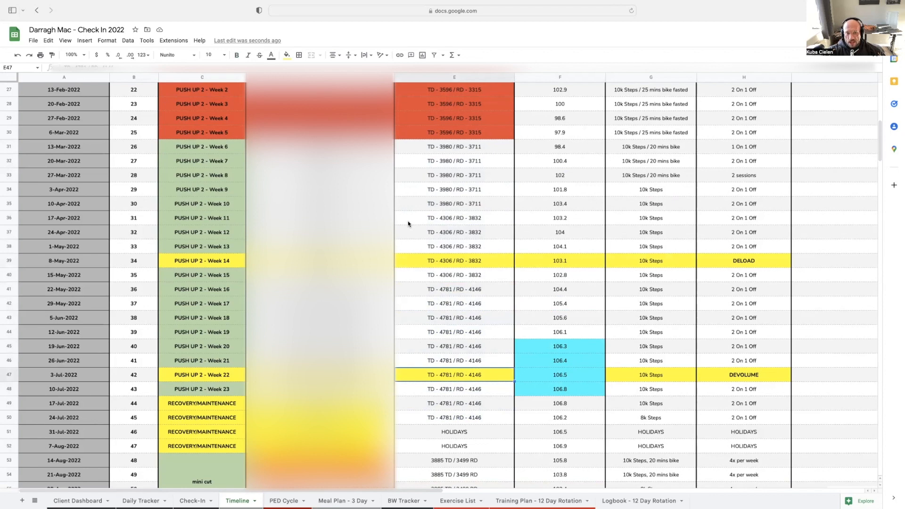
pyautogui.click(201, 132)
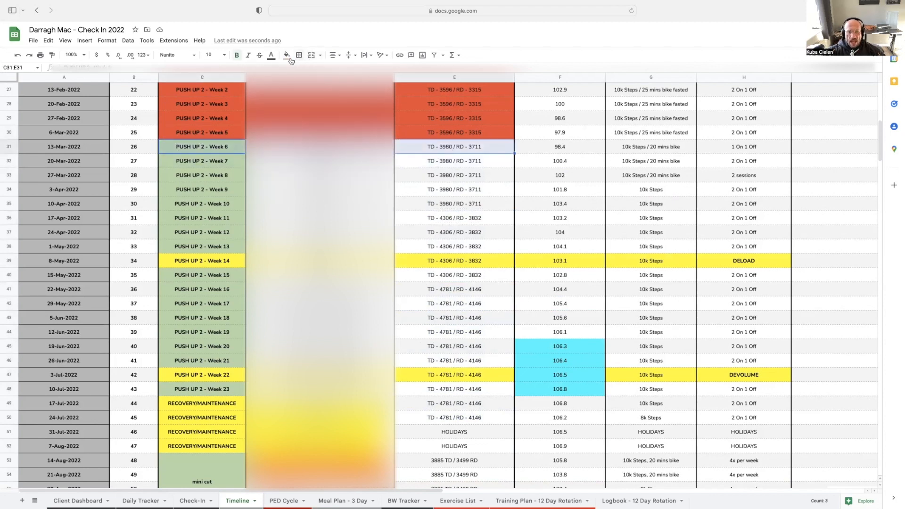
pyautogui.click(287, 56)
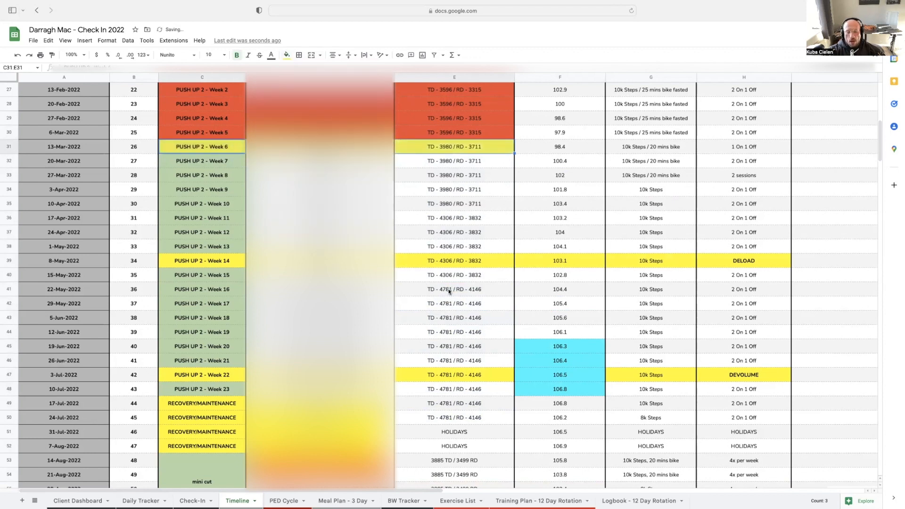
pyautogui.click(454, 289)
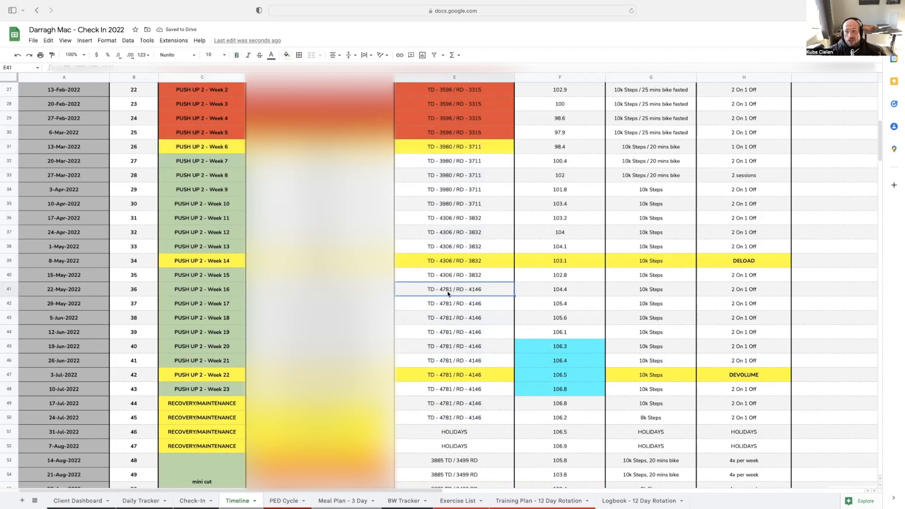
# - Check bodyweights 104.1, 106.8, 106.4, 106.5 and 106.9 from May to August 2022
pyautogui.scroll(-3)
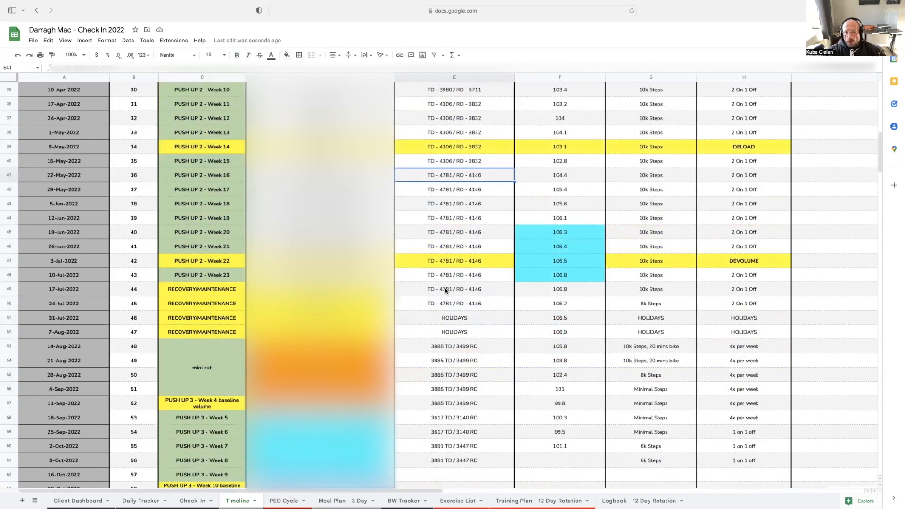
pyautogui.scroll(-3)
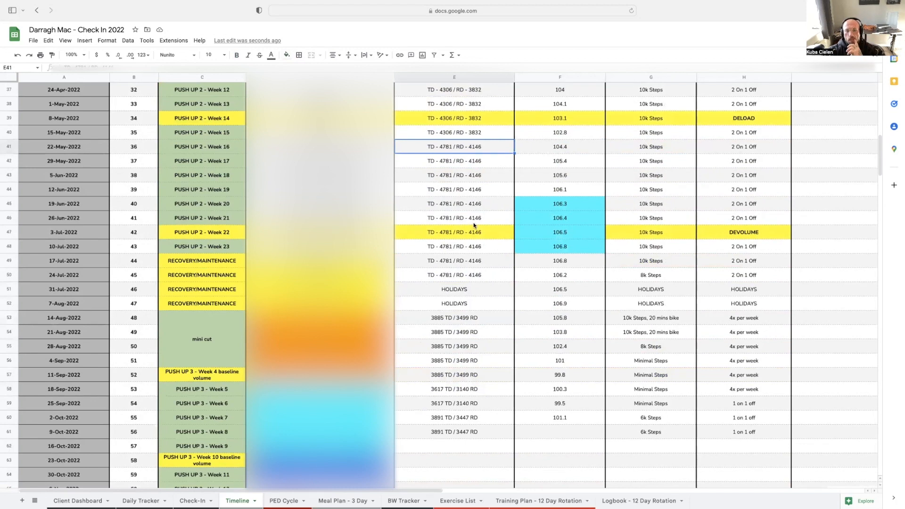
pyautogui.click(560, 103)
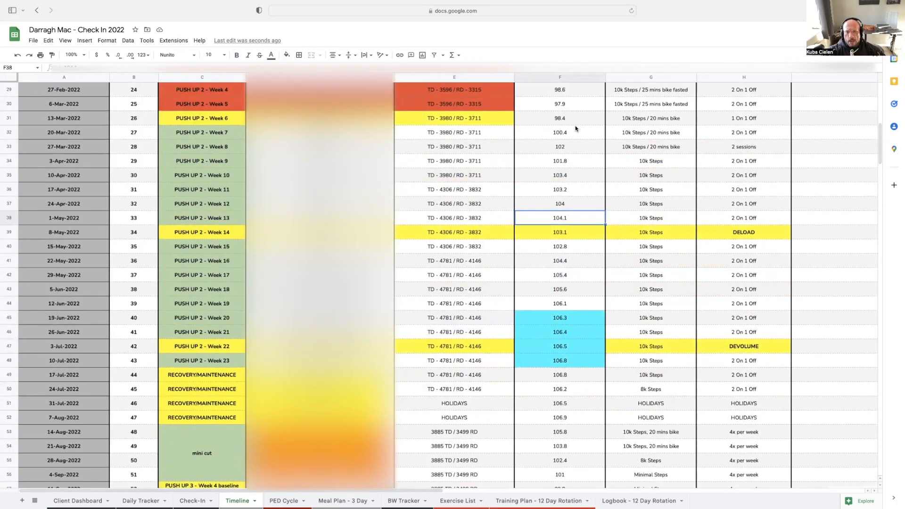
pyautogui.click(560, 133)
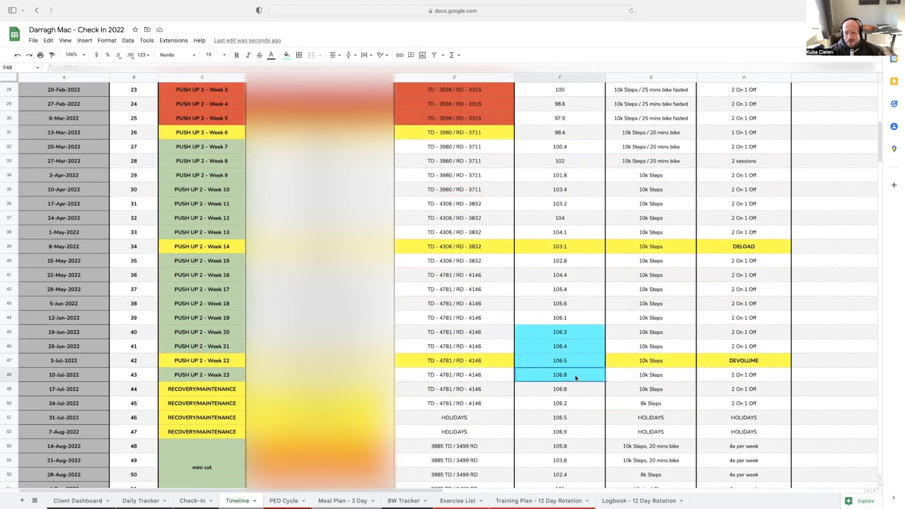
pyautogui.scroll(-3)
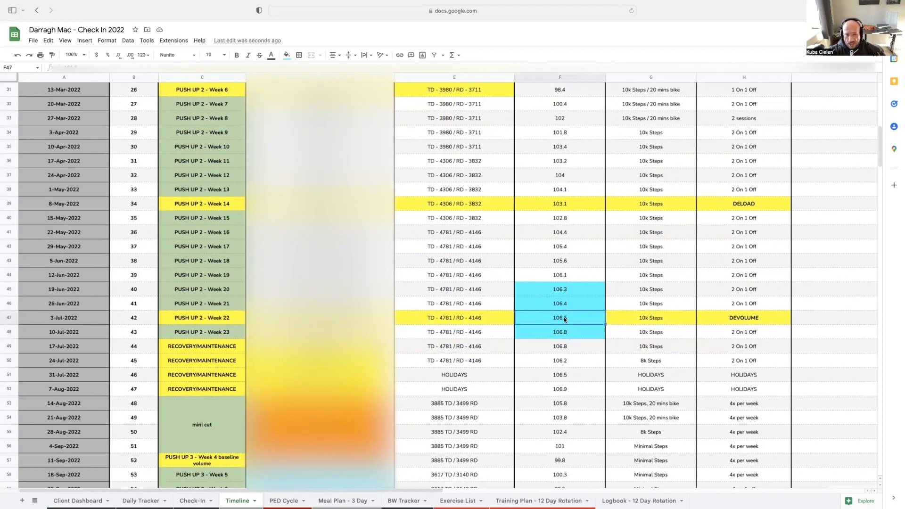
pyautogui.click(559, 303)
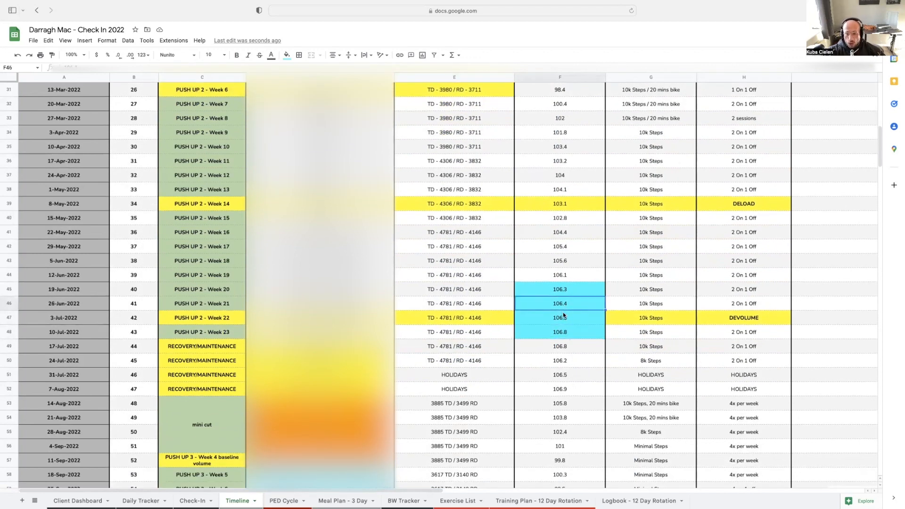
pyautogui.click(560, 375)
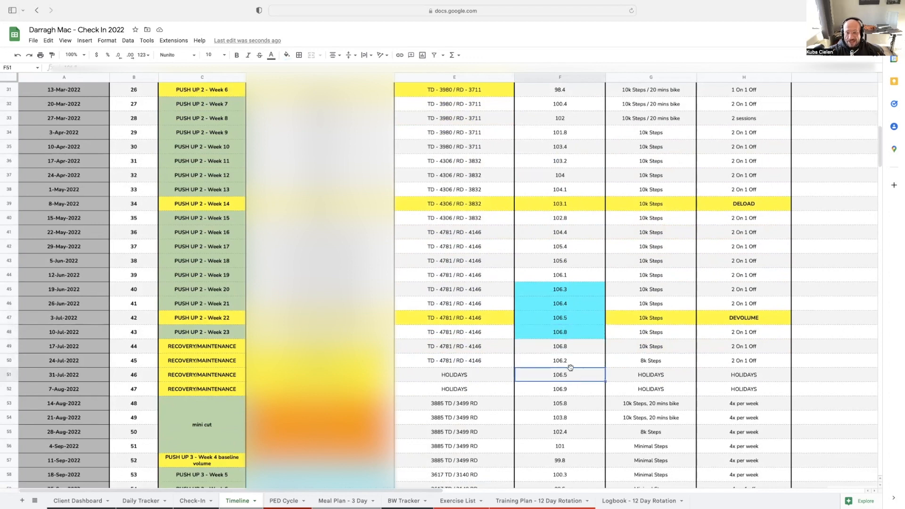
pyautogui.click(559, 389)
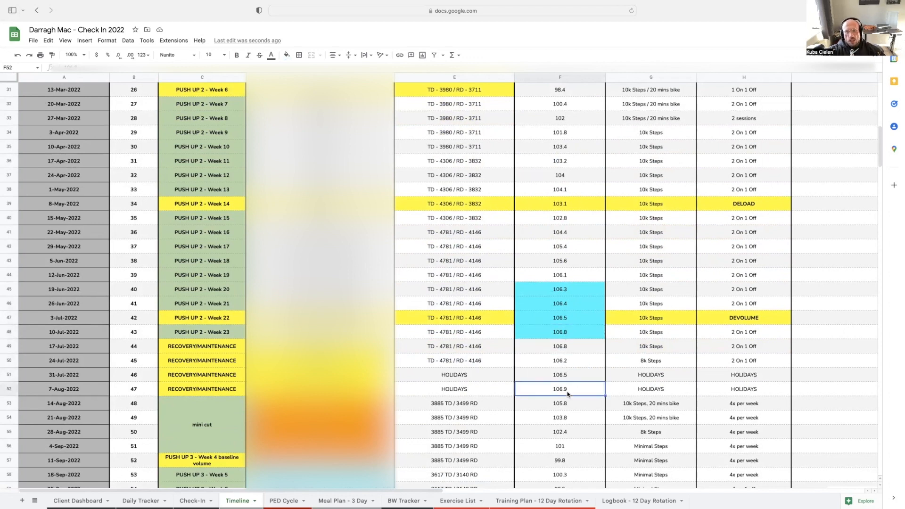
pyautogui.moveTo(564, 406)
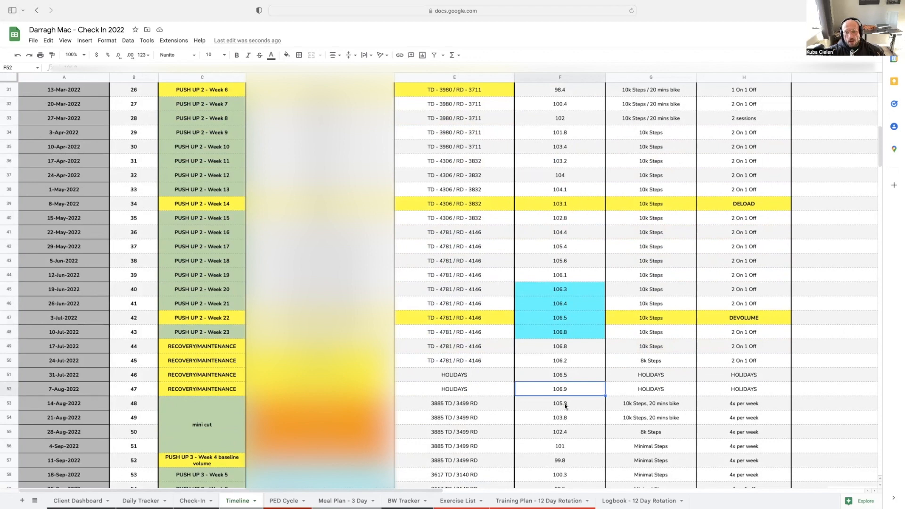
pyautogui.scroll(-3)
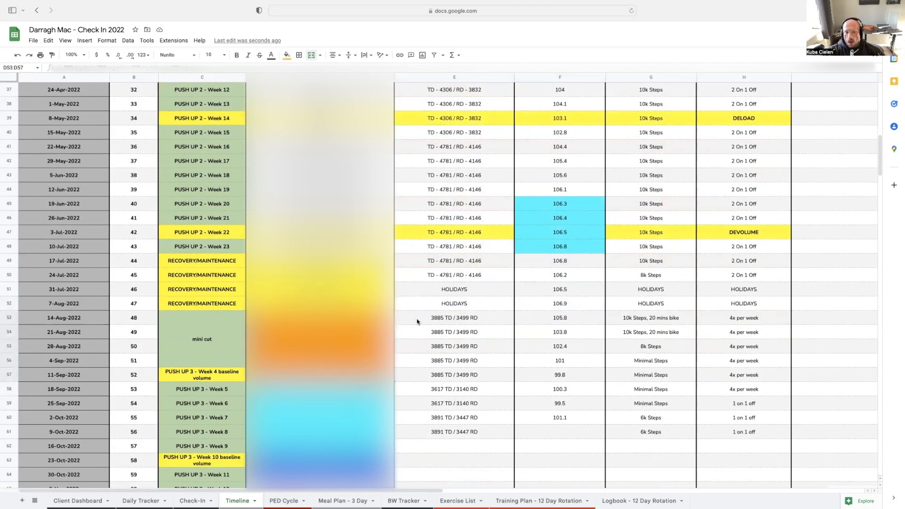
pyautogui.click(453, 346)
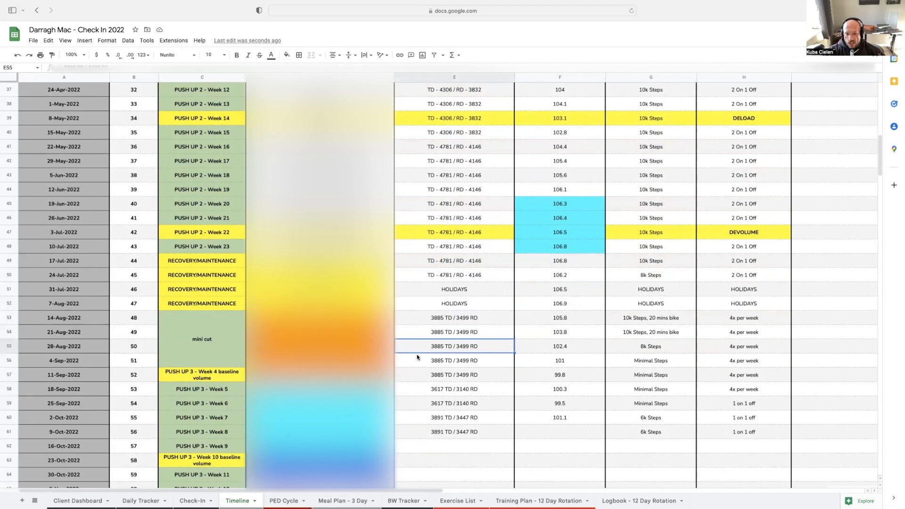
pyautogui.click(453, 374)
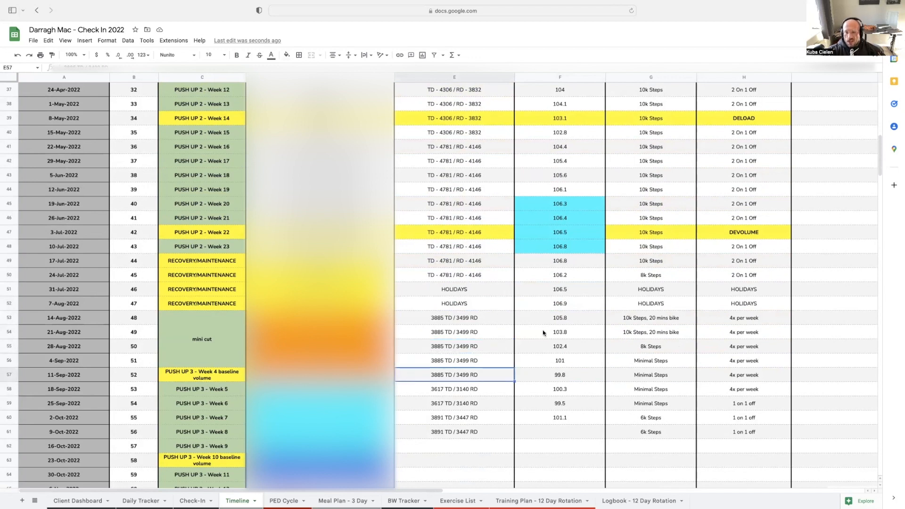
pyautogui.click(454, 289)
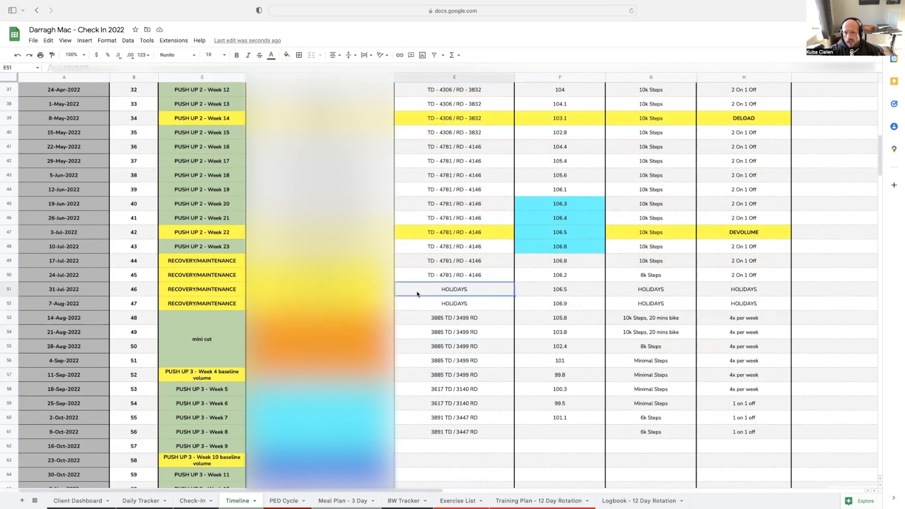
pyautogui.click(453, 303)
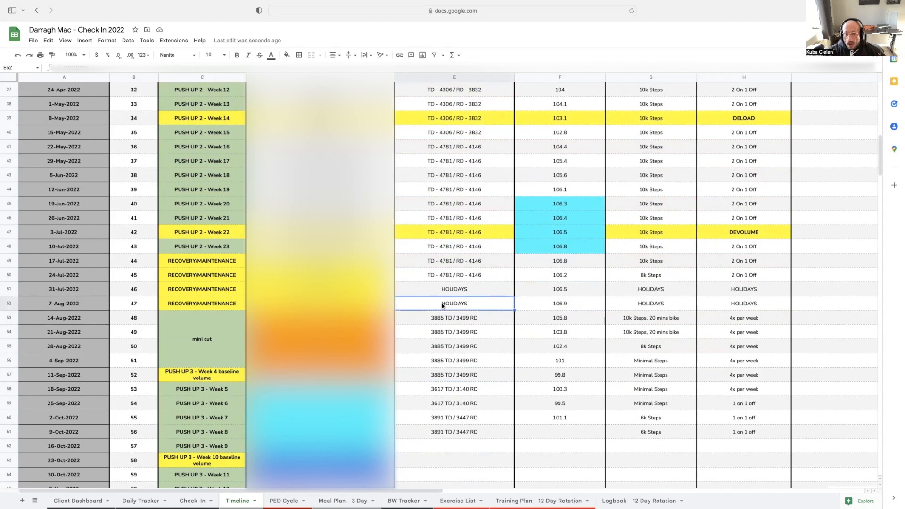
pyautogui.click(454, 289)
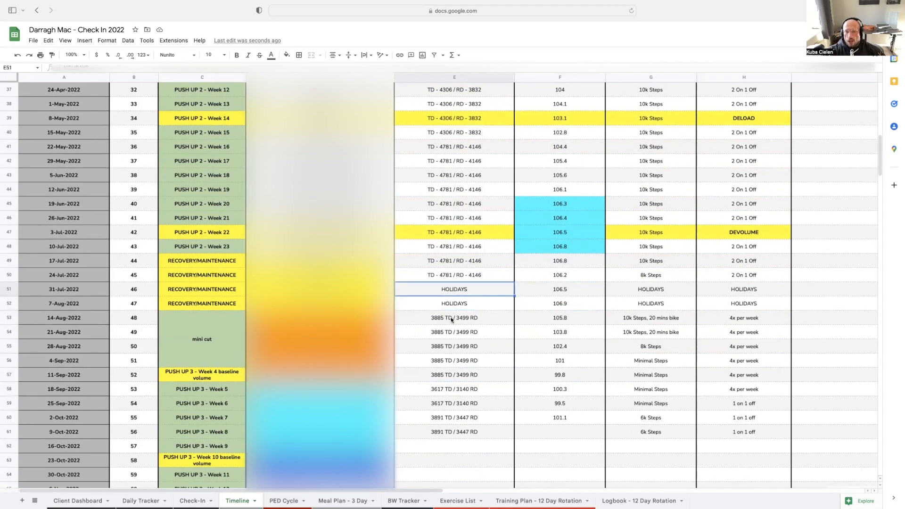
pyautogui.click(454, 331)
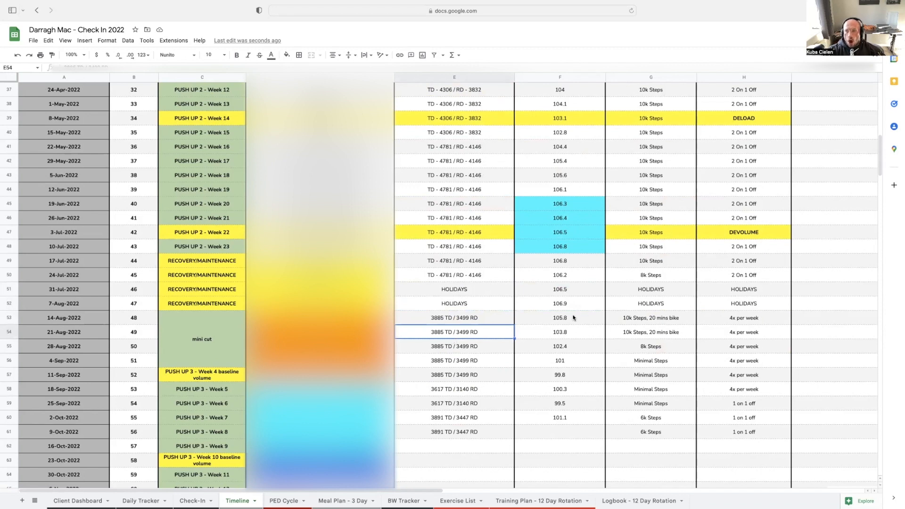
pyautogui.click(559, 332)
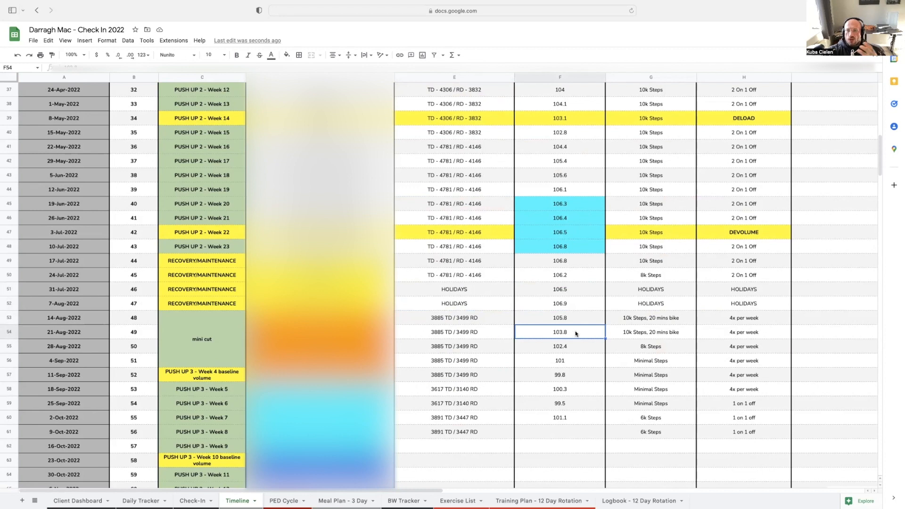
pyautogui.click(560, 346)
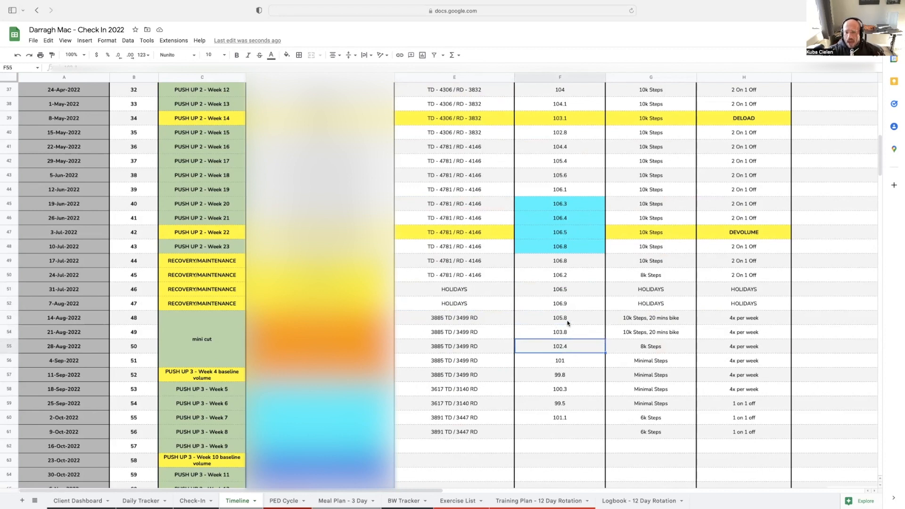
pyautogui.click(560, 361)
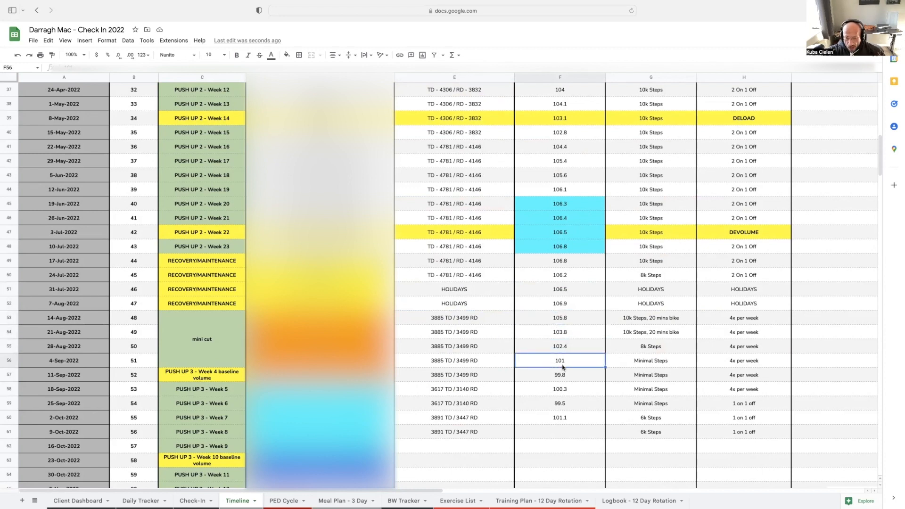
pyautogui.click(559, 375)
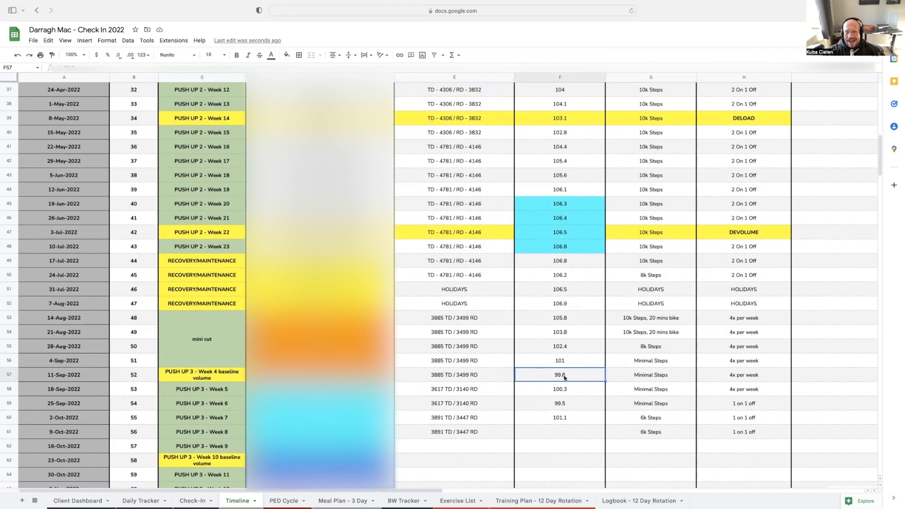
pyautogui.moveTo(570, 377)
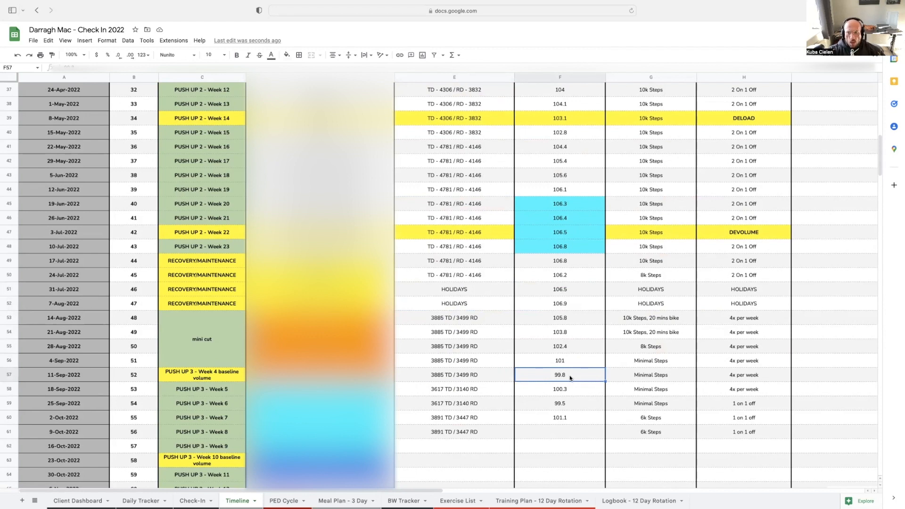
# - Recheck the 98.4 weight for 13-Mar-2022, then enter 106.9 for 7-Aug-2022
pyautogui.scroll(3)
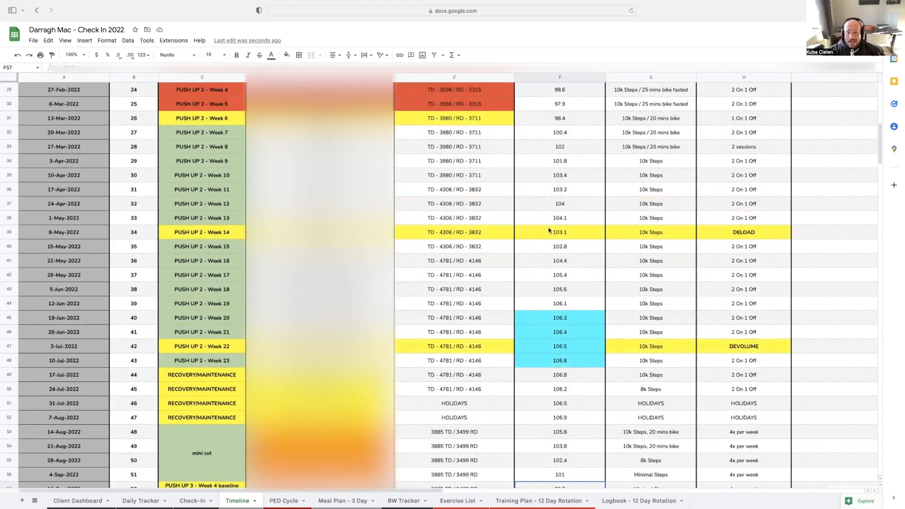
pyautogui.click(560, 118)
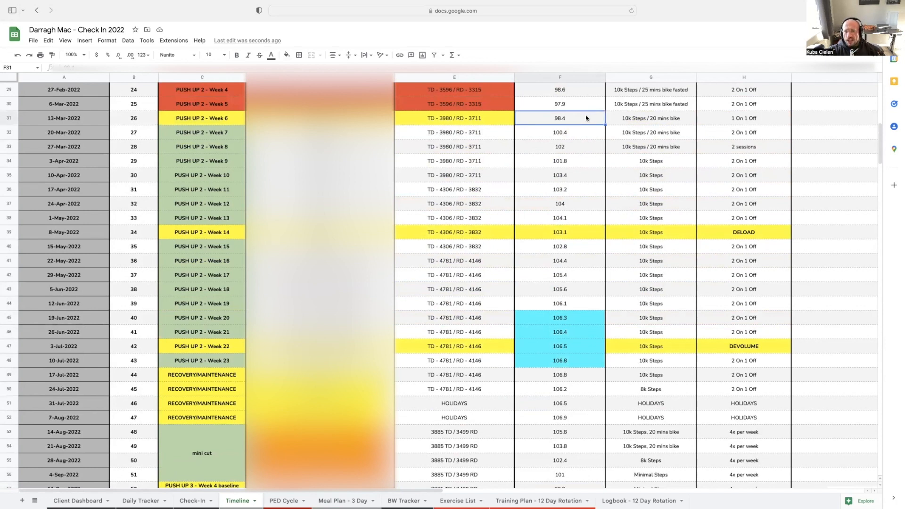
pyautogui.scroll(-3)
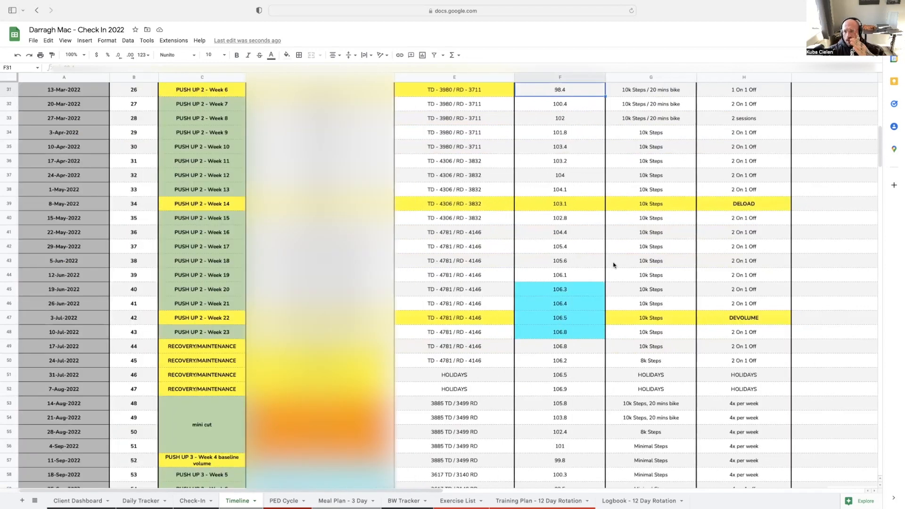
pyautogui.click(559, 360)
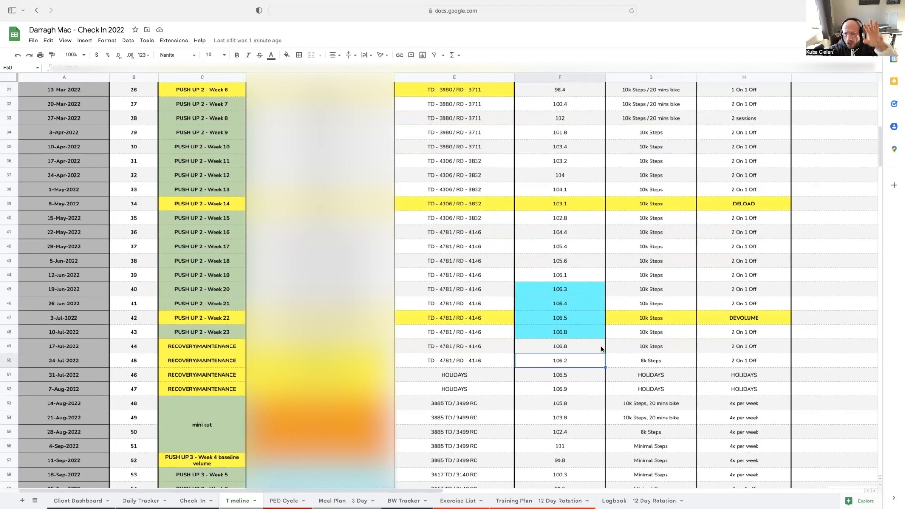
pyautogui.click(560, 389)
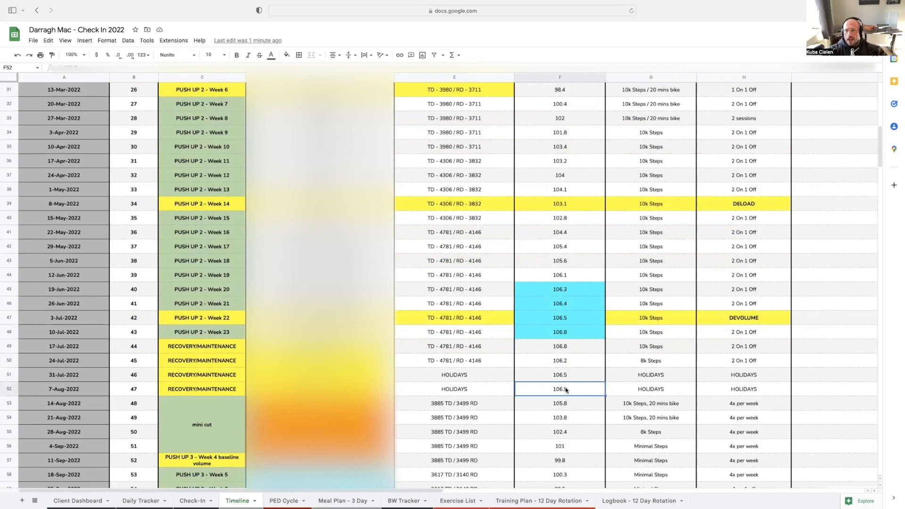
pyautogui.write('106.9')
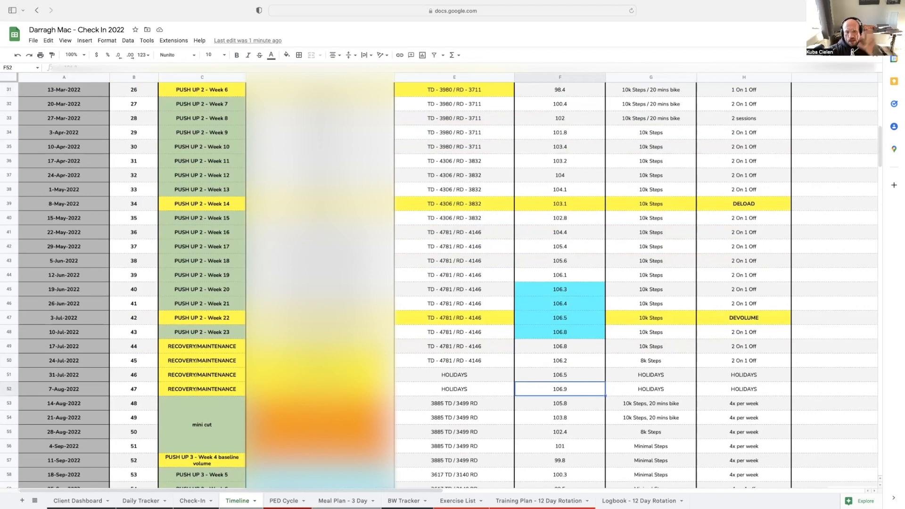
pyautogui.click(559, 375)
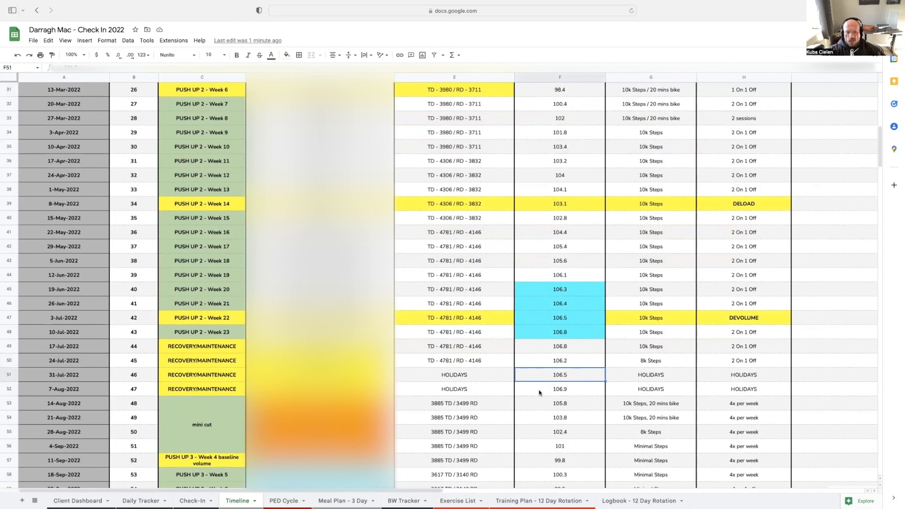
pyautogui.moveTo(467, 409)
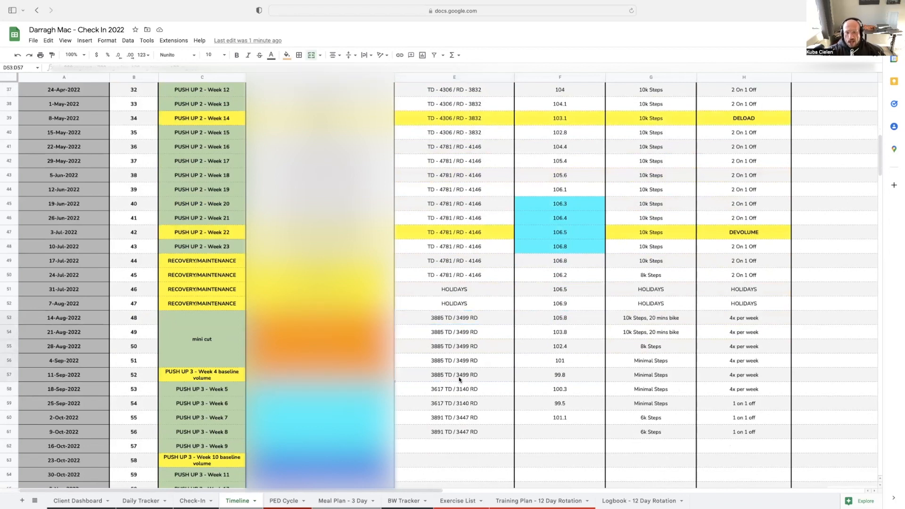
pyautogui.click(559, 374)
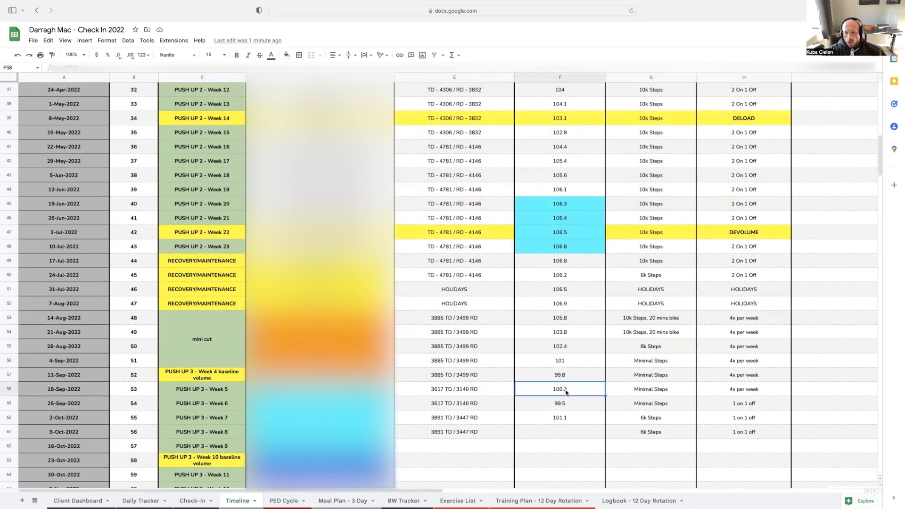
pyautogui.click(559, 417)
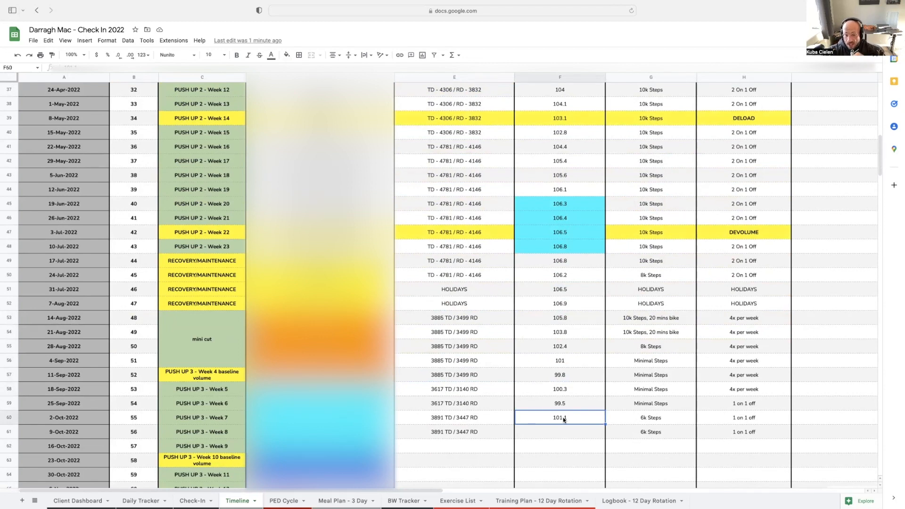
pyautogui.click(560, 389)
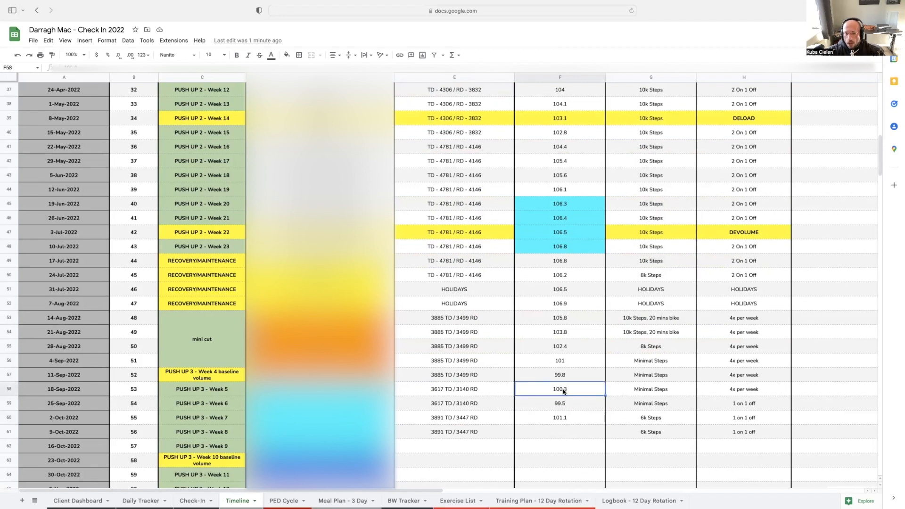
pyautogui.click(559, 375)
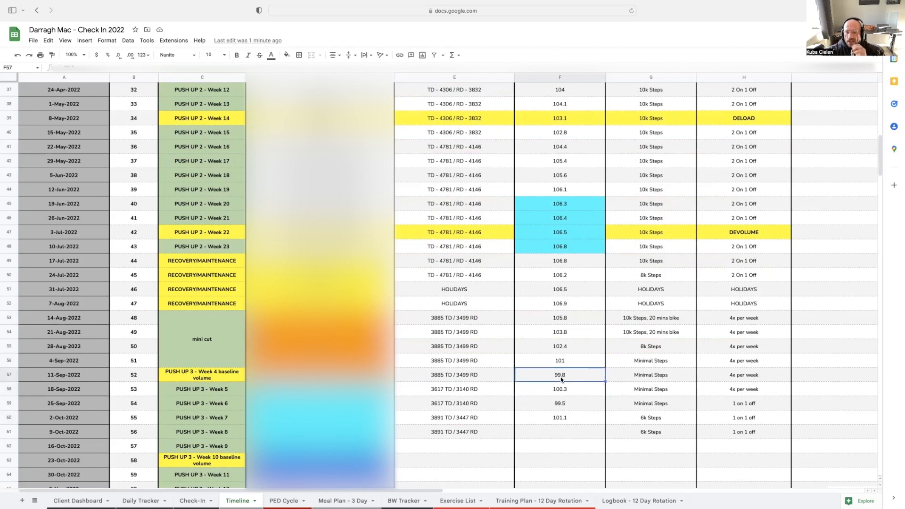
pyautogui.click(454, 374)
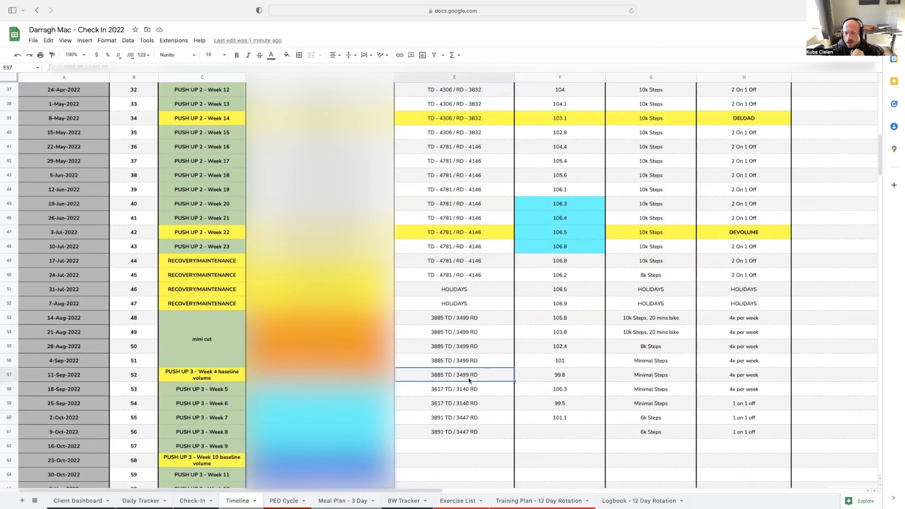
pyautogui.click(454, 389)
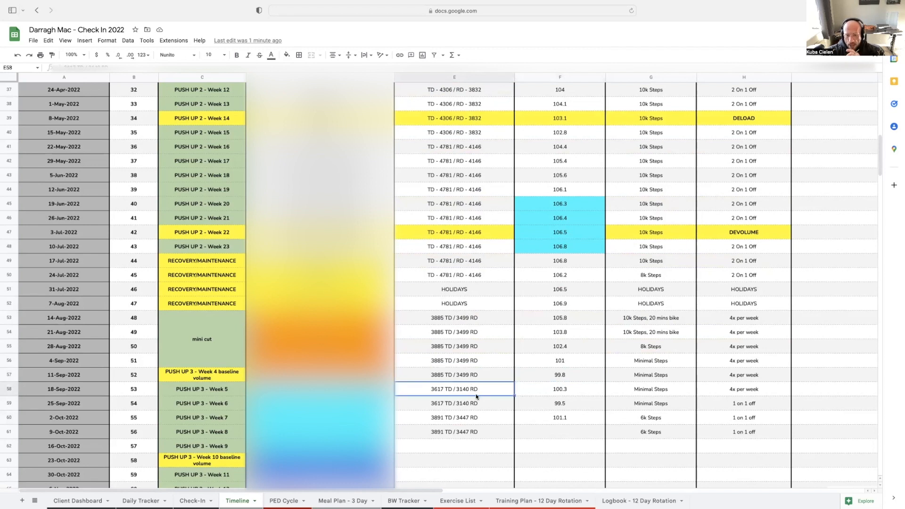
pyautogui.click(477, 403)
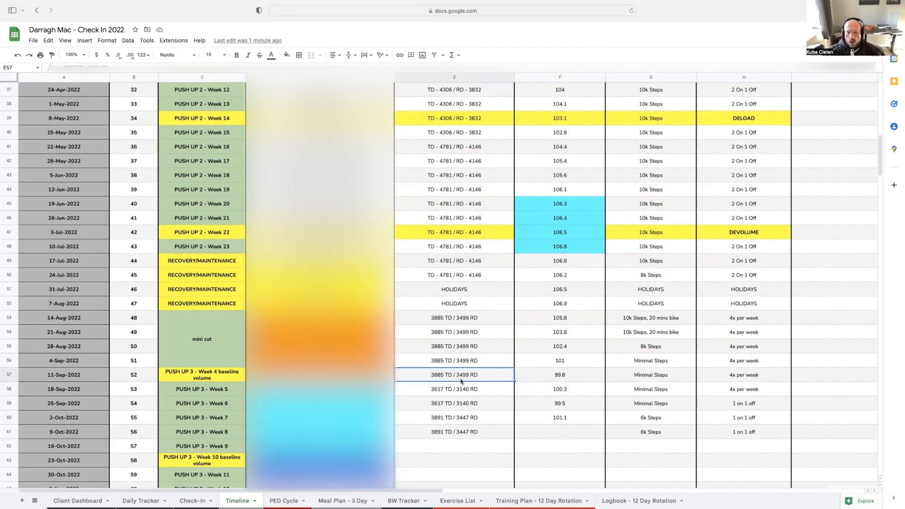
pyautogui.moveTo(468, 396)
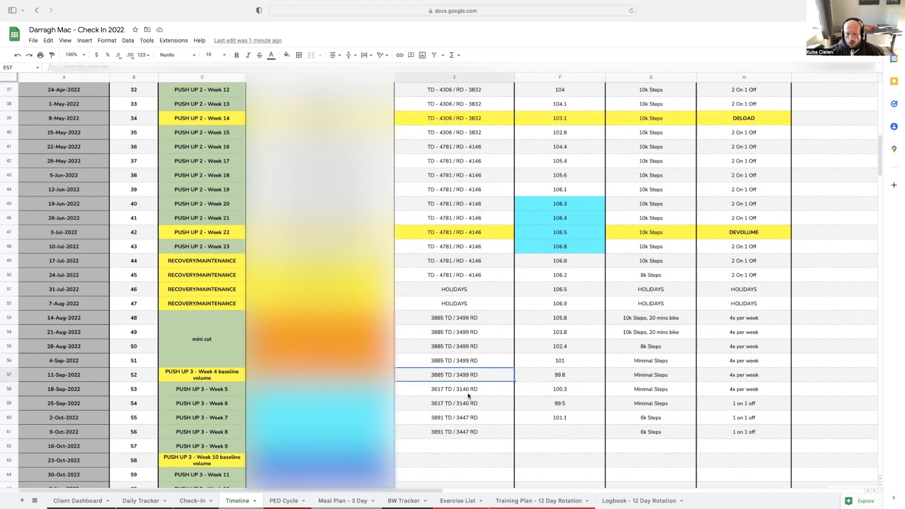
pyautogui.scroll(-3)
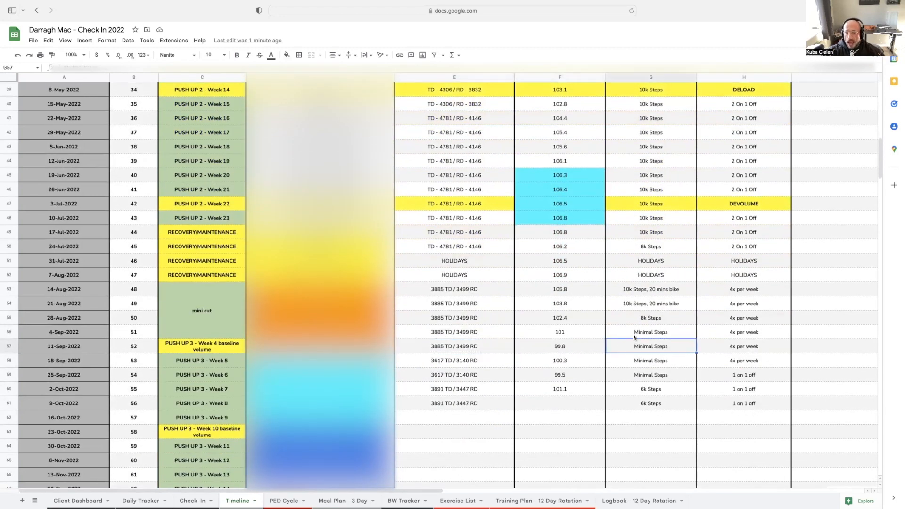
pyautogui.click(651, 374)
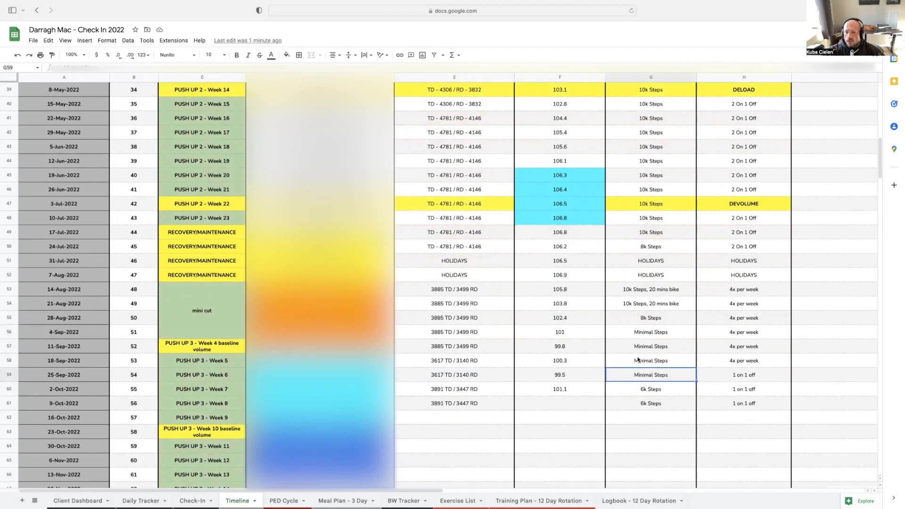
pyautogui.click(650, 332)
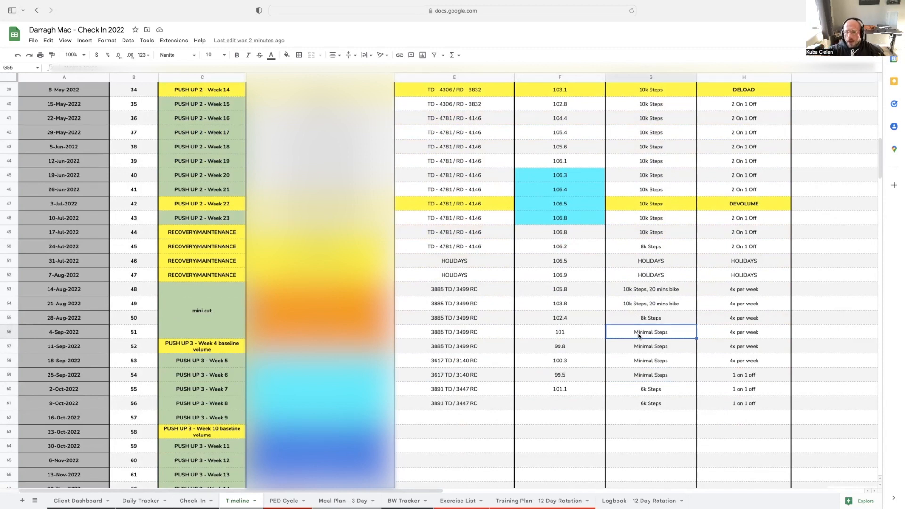
pyautogui.click(650, 346)
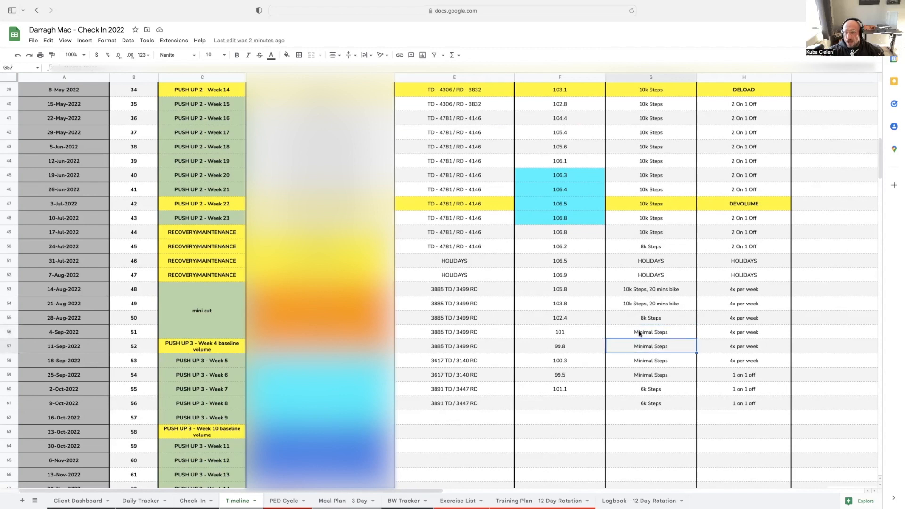
pyautogui.click(650, 331)
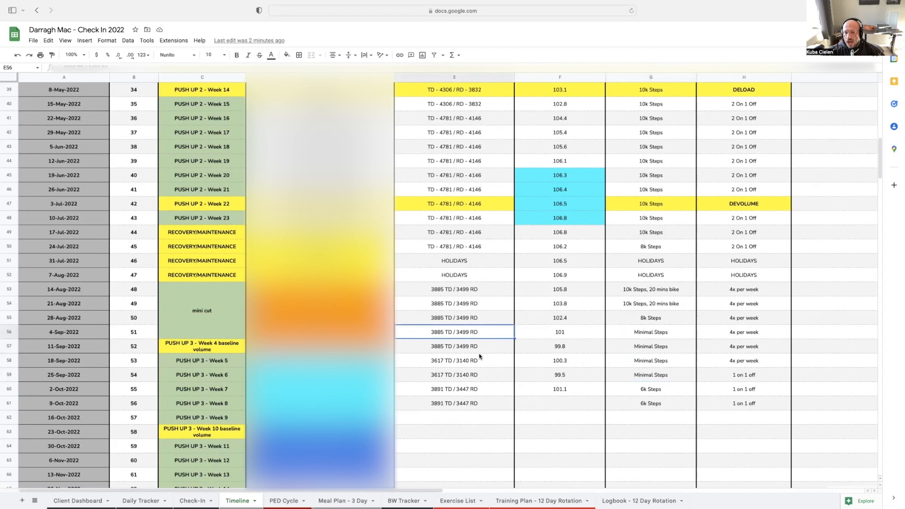
pyautogui.click(453, 360)
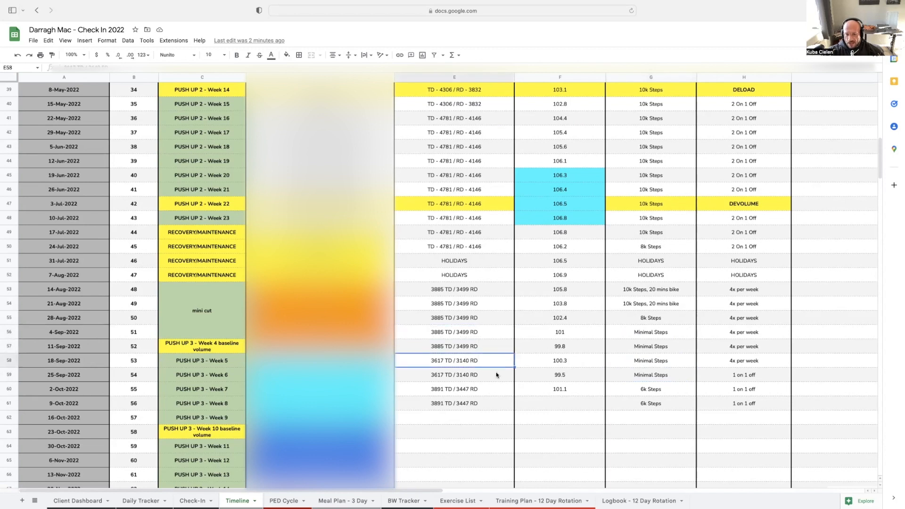
pyautogui.click(454, 375)
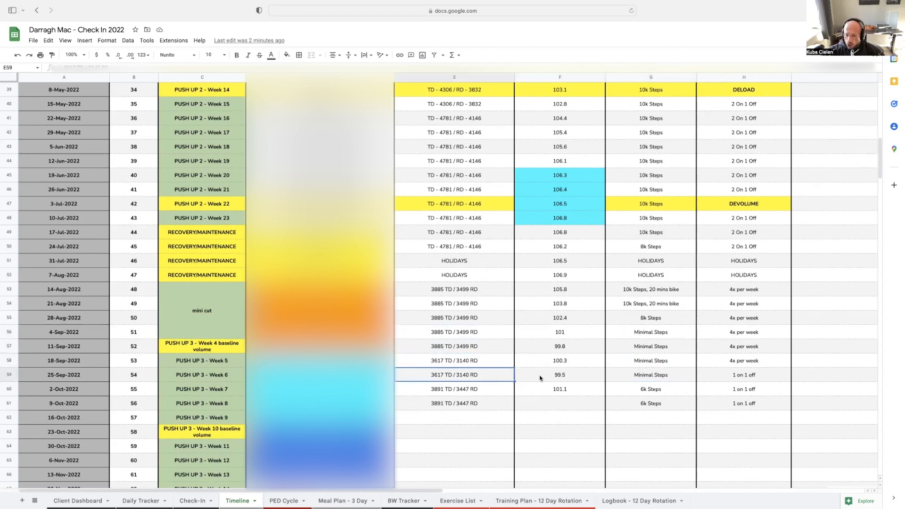
pyautogui.click(650, 375)
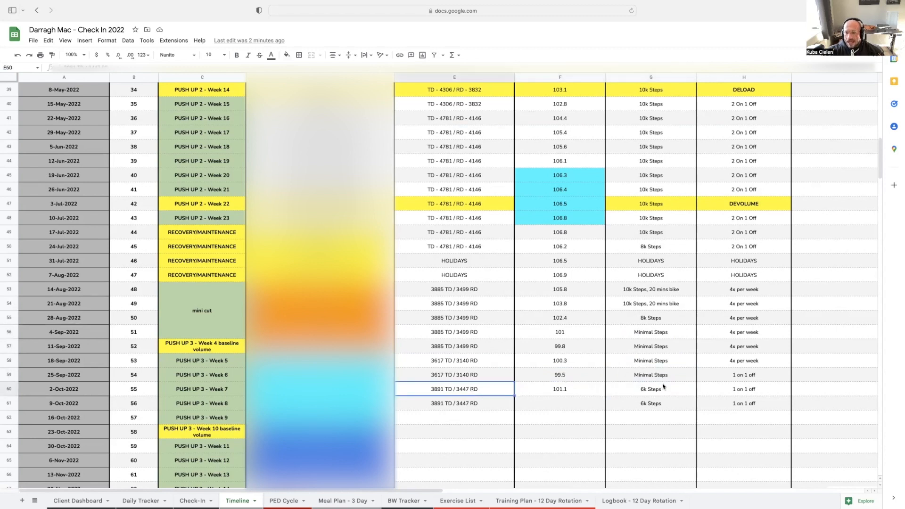
pyautogui.click(650, 389)
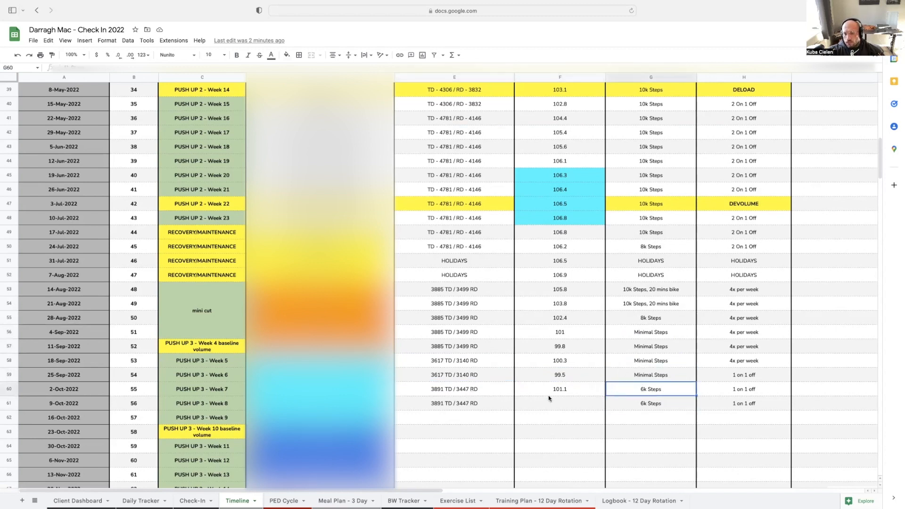
pyautogui.click(454, 389)
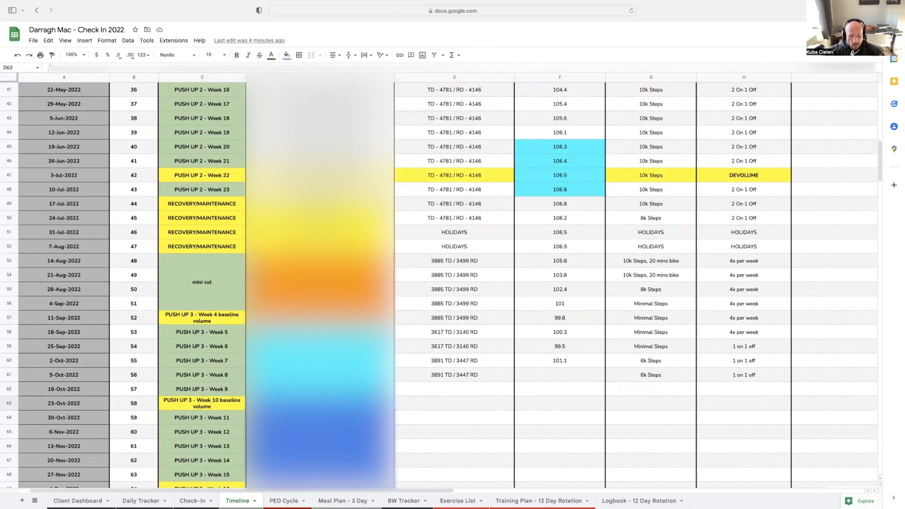
pyautogui.click(202, 403)
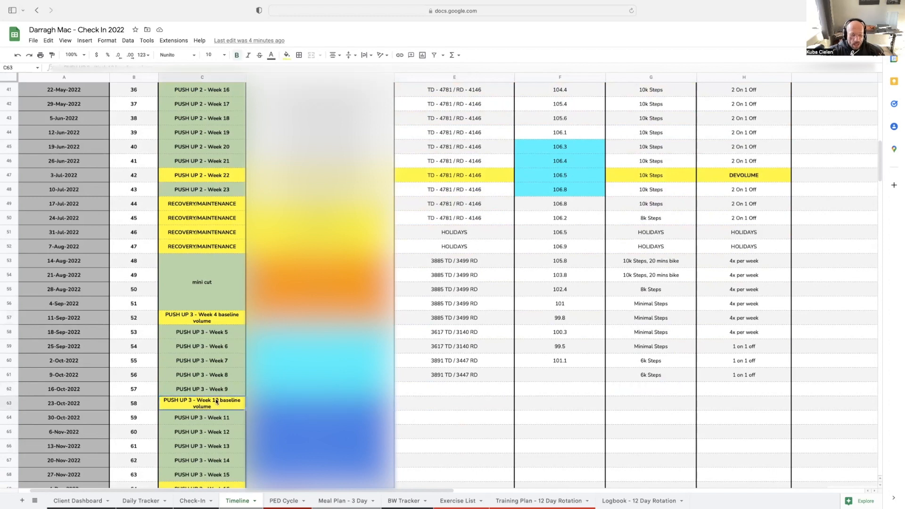
pyautogui.click(64, 389)
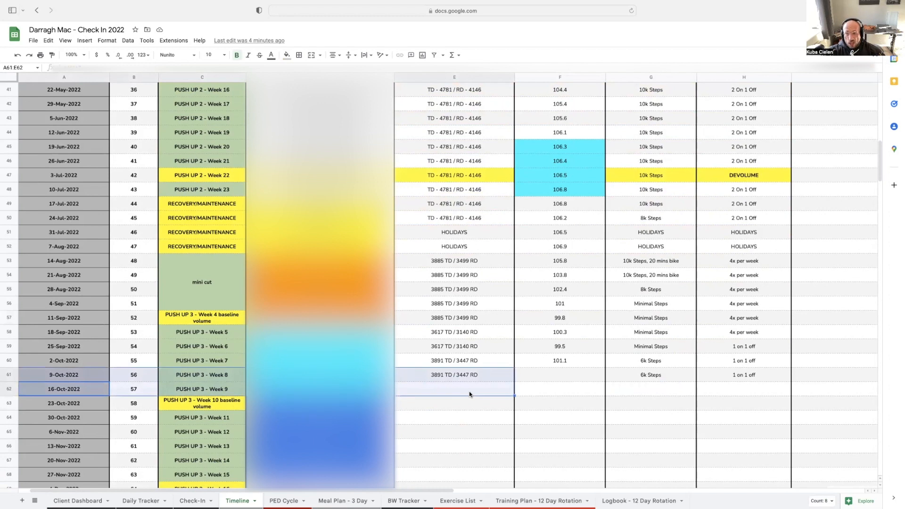
pyautogui.click(184, 406)
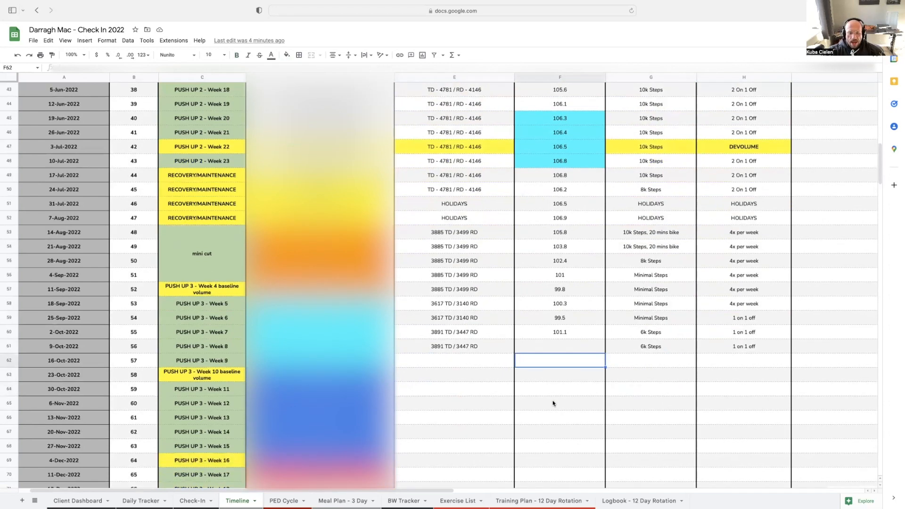
pyautogui.scroll(-3)
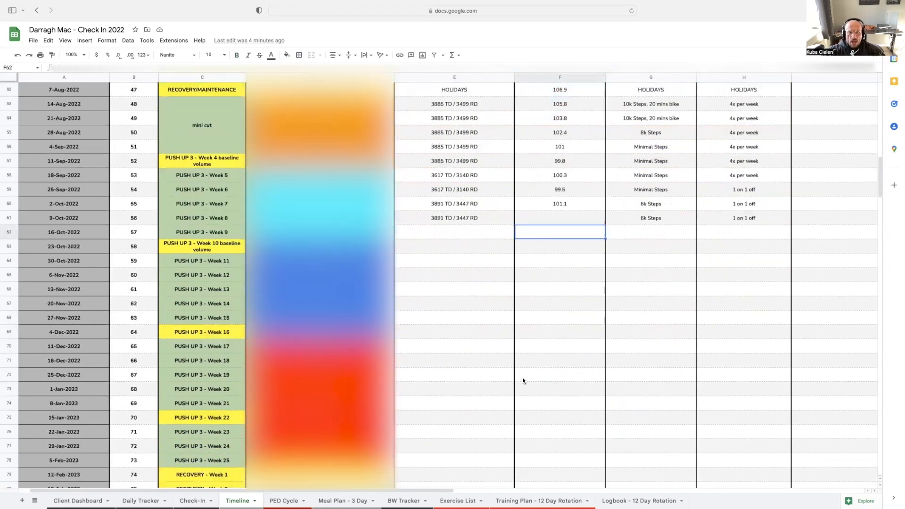